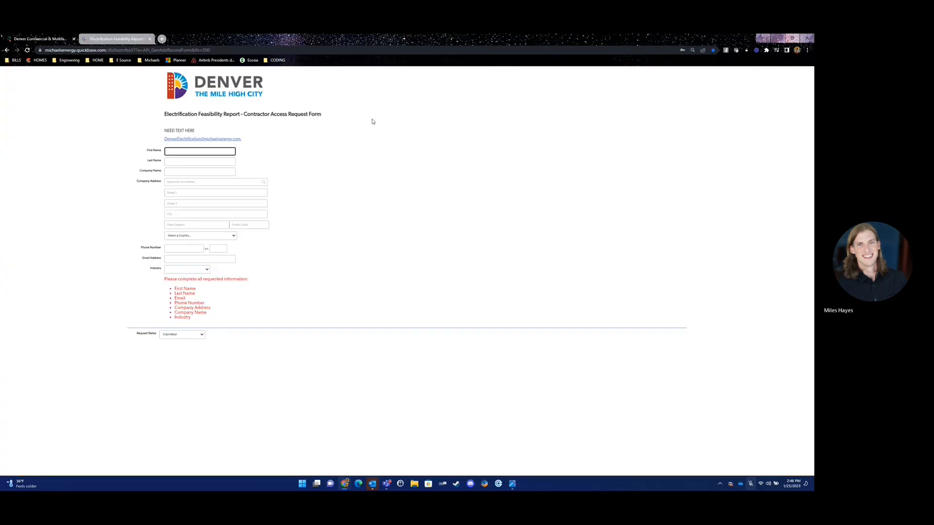
Fill the access request with first name John, last name Smith and company Michaels Ener.
left_click(199, 151)
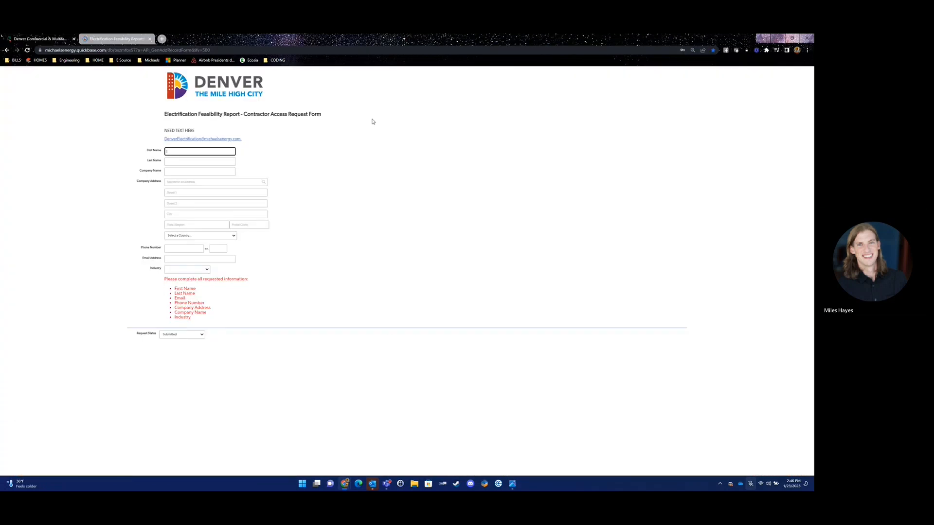
type("John")
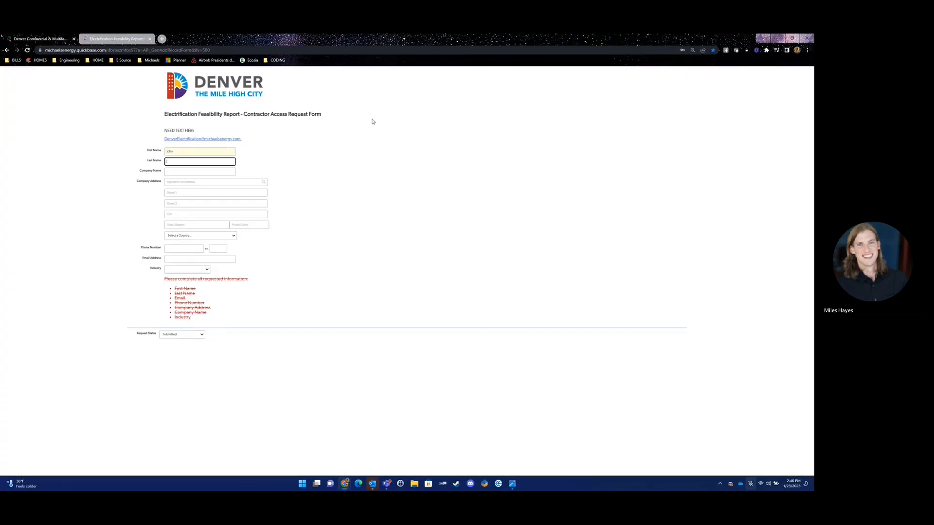
type("Smith")
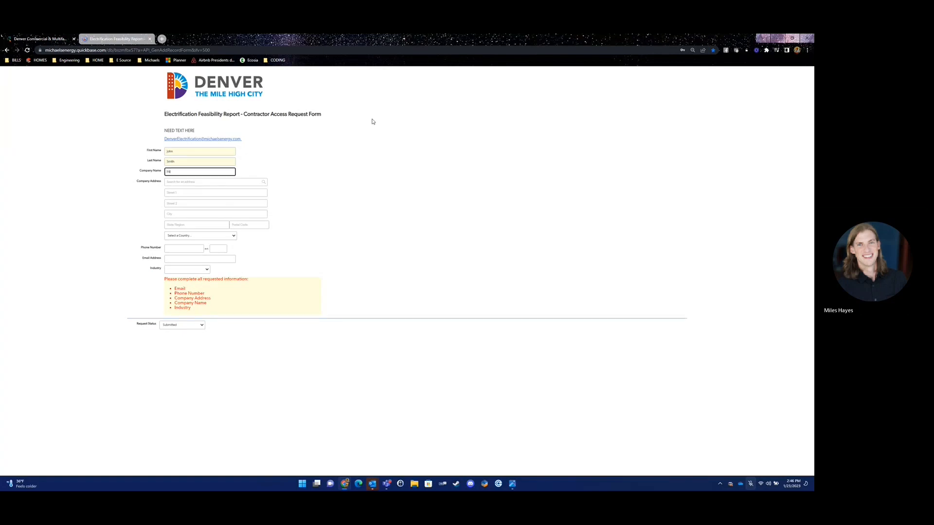
type("Michaels Ener")
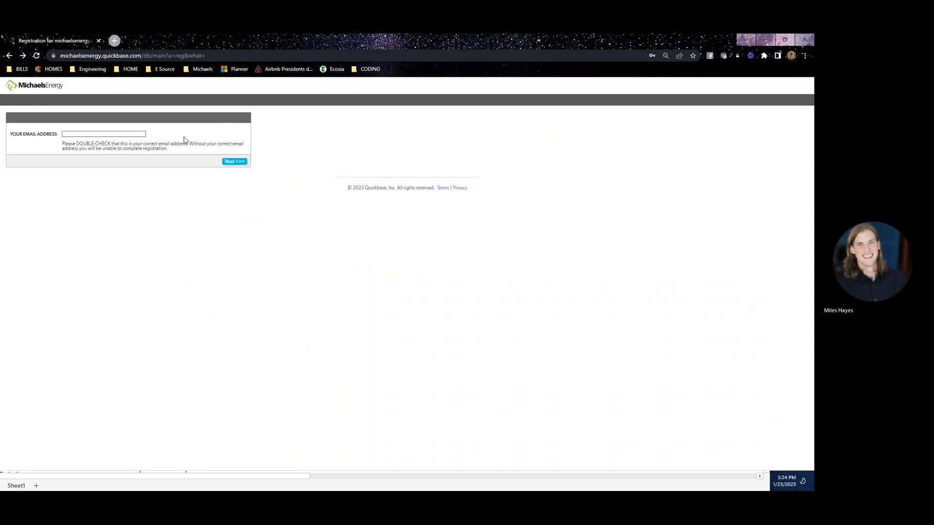
Enter the registration email starting 'keyto' using the suggested address.
left_click(104, 133)
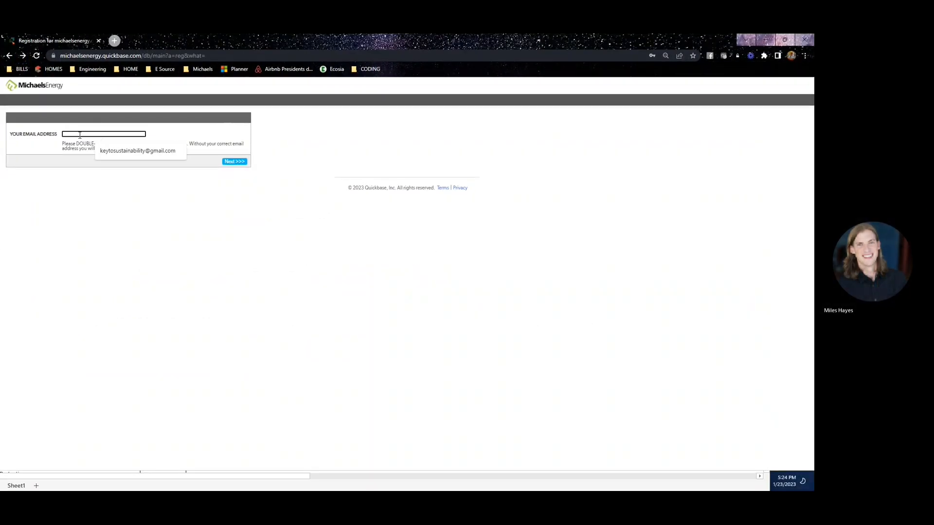
type("keyto")
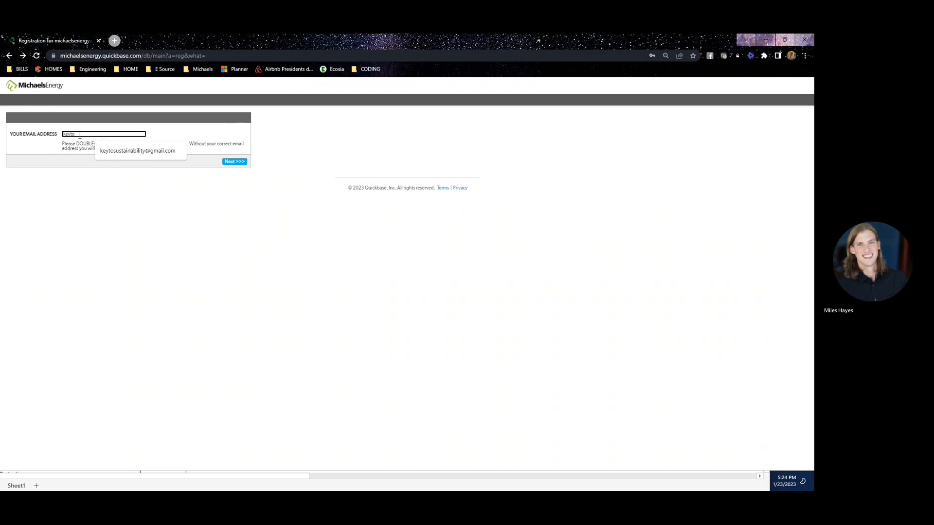
left_click(137, 150)
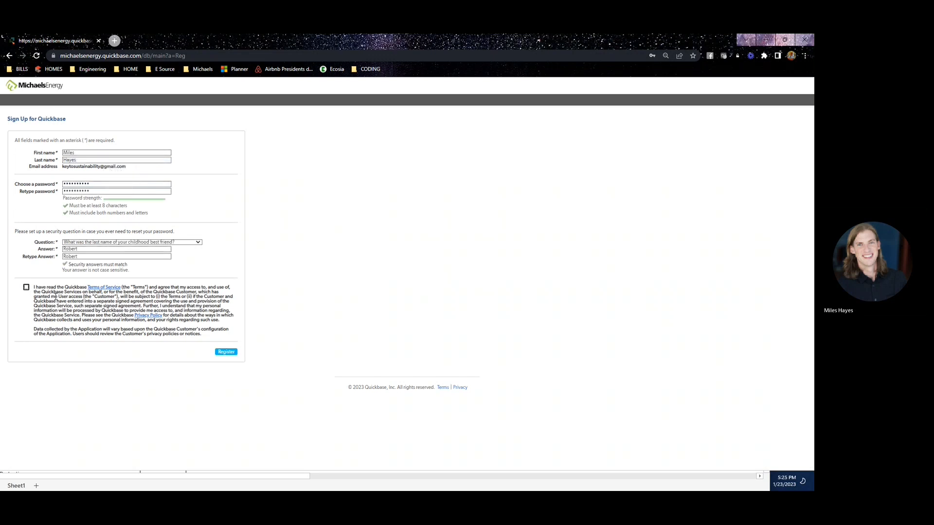
Accept the terms of service and submit the account registration.
left_click(26, 287)
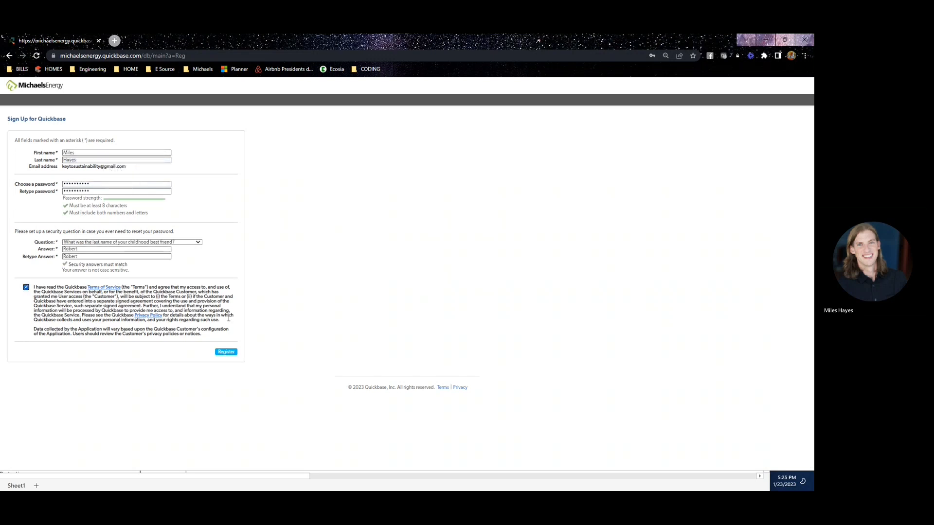
left_click(225, 351)
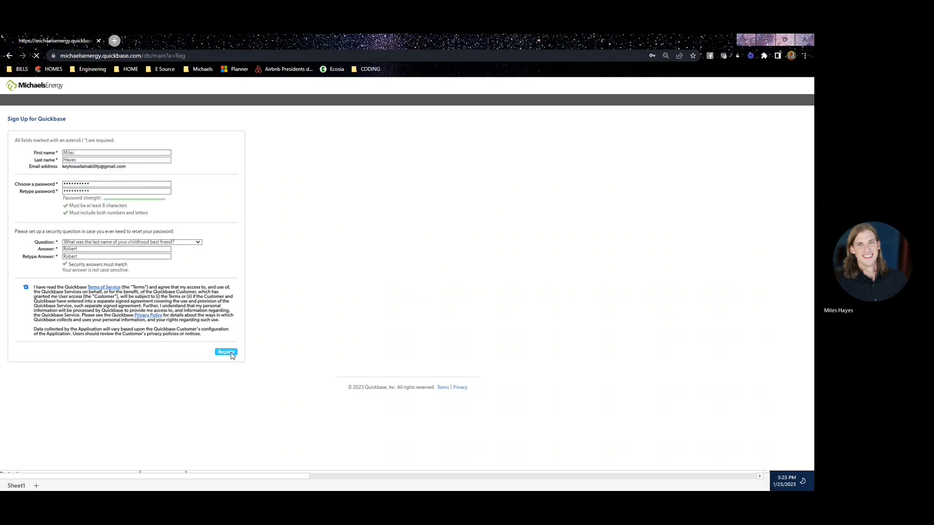
left_click(226, 352)
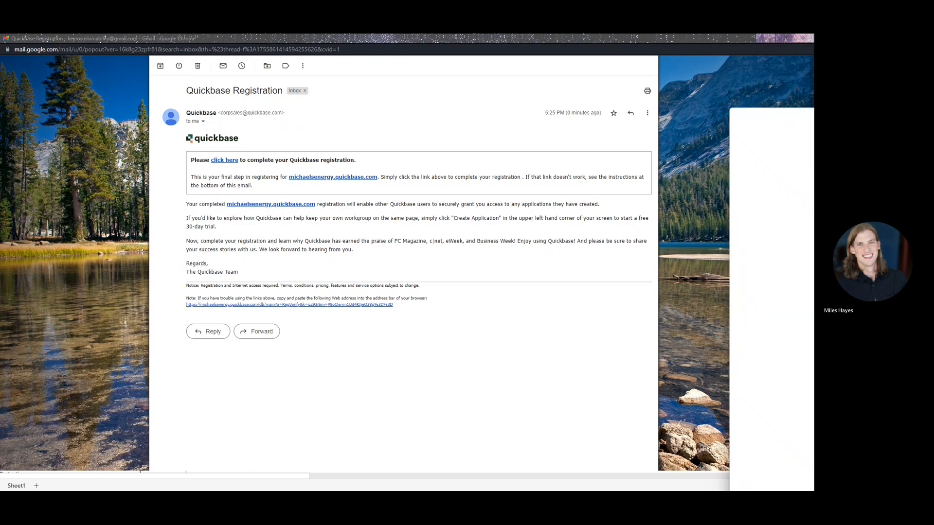
Verify the account from the email link and enter the Denver Commercial & Multifamily Electrification app.
left_click(225, 159)
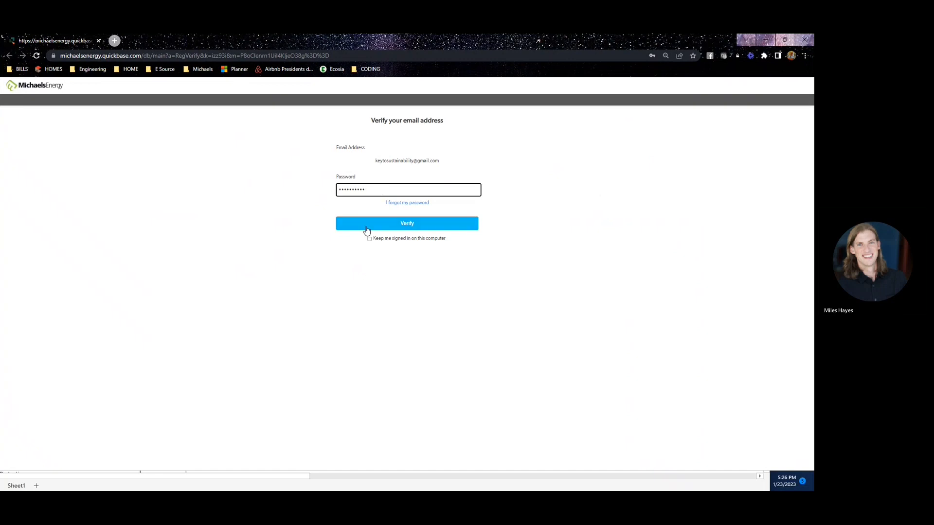
left_click(407, 223)
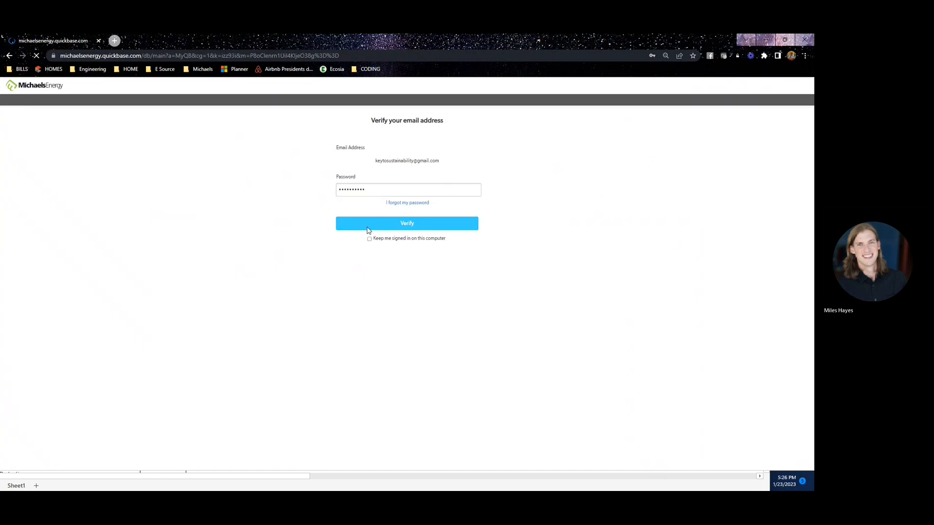
left_click(406, 224)
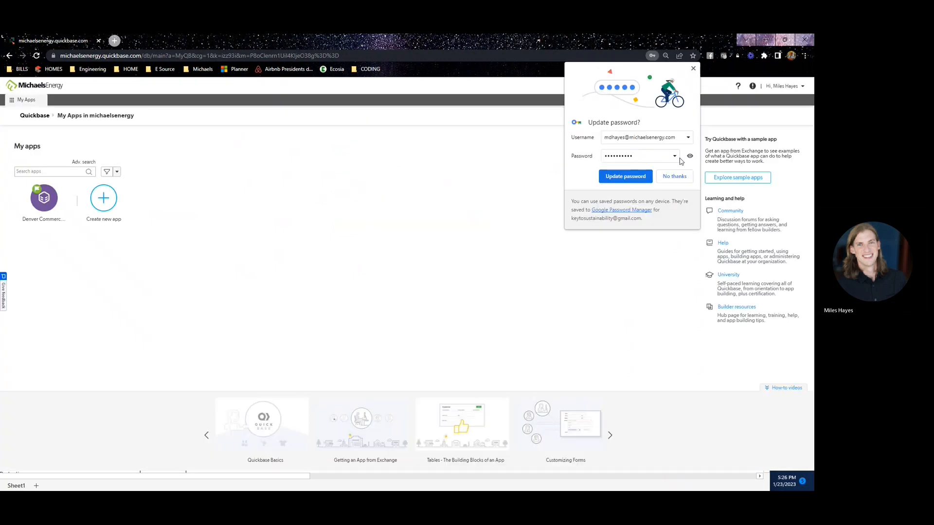
left_click(673, 176)
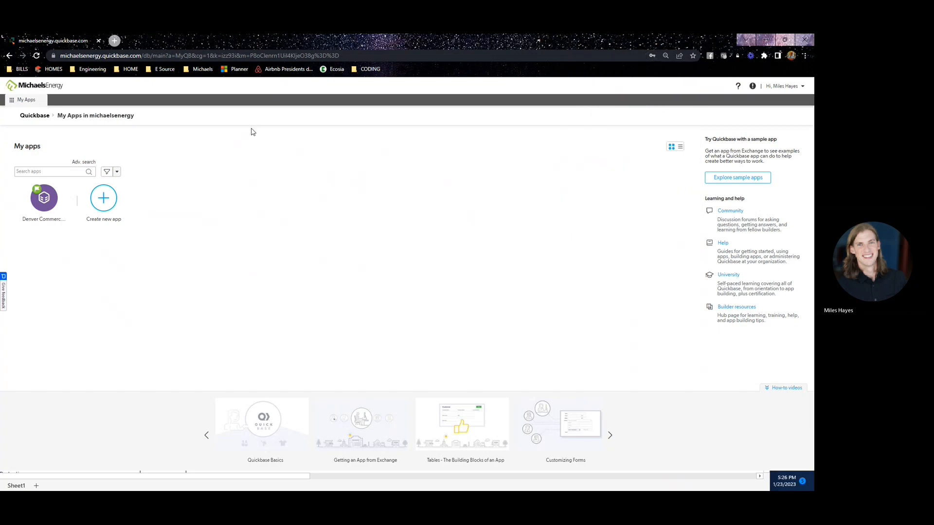
mouse_move(44, 200)
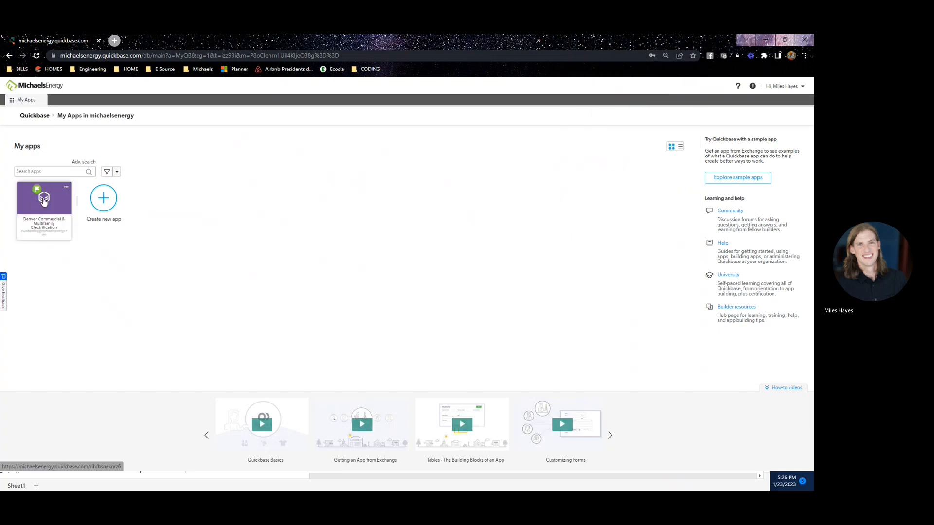
left_click(44, 199)
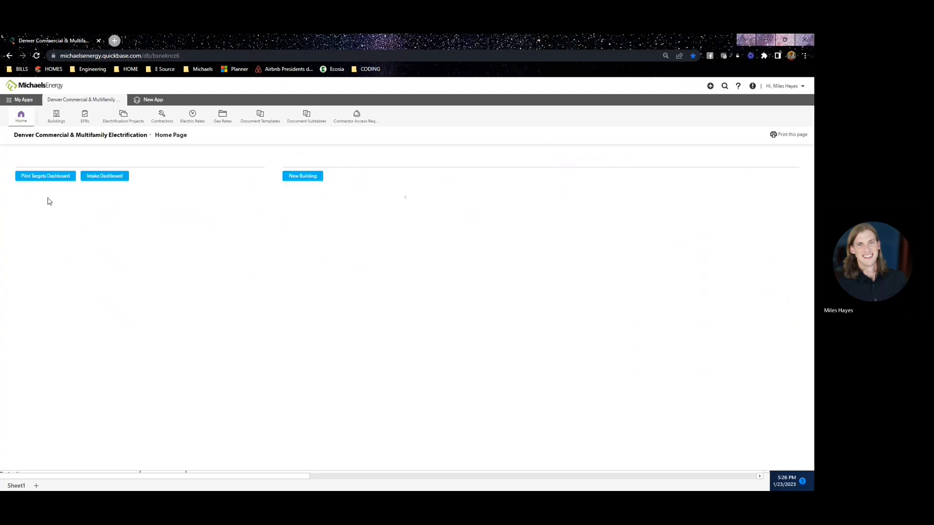
From the Companies list, view the Miles Test Company record with its contractors.
left_click(56, 115)
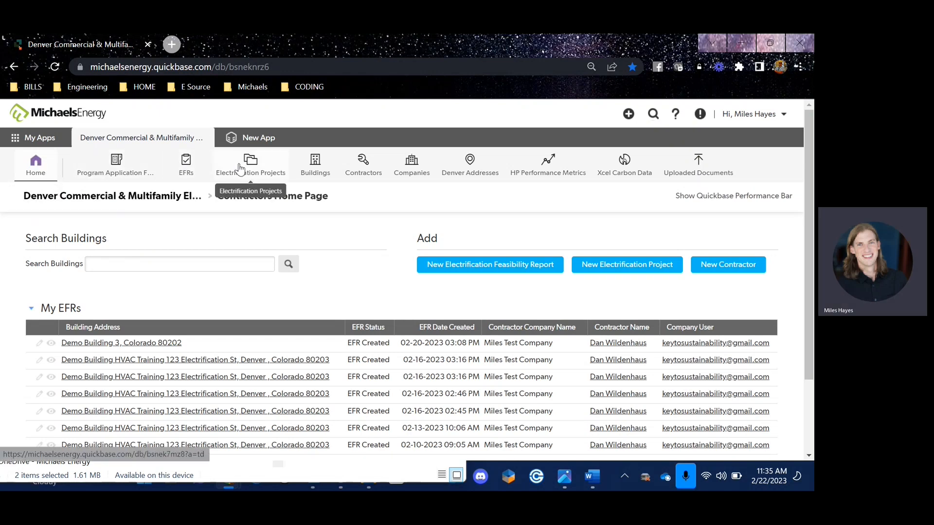
mouse_move(363, 163)
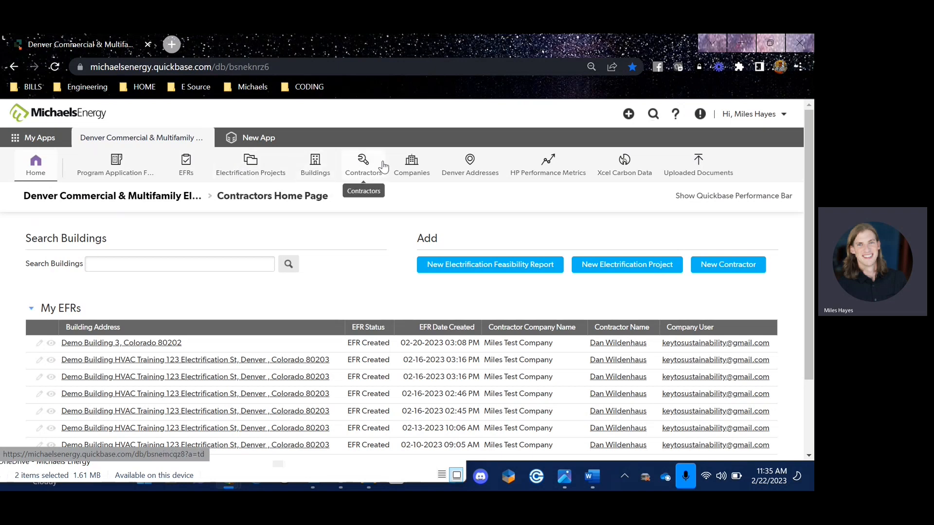
mouse_move(387, 169)
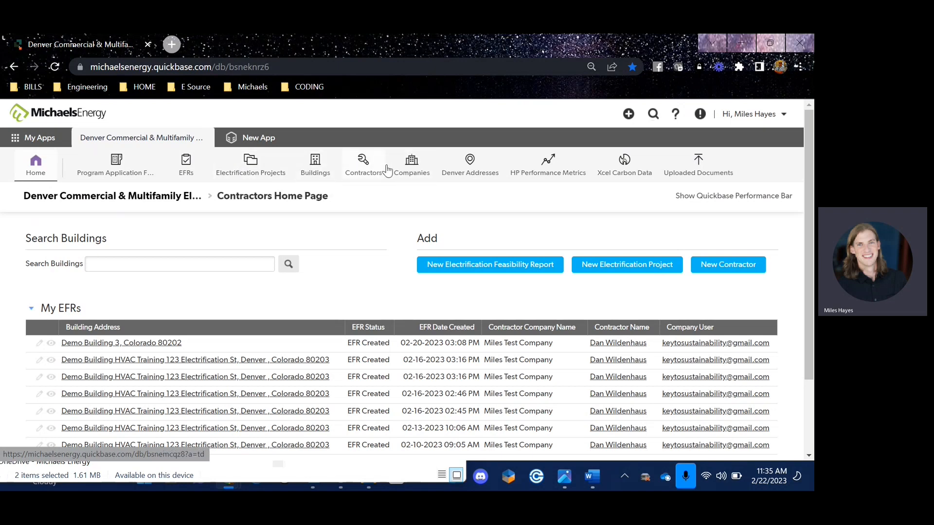
mouse_move(411, 163)
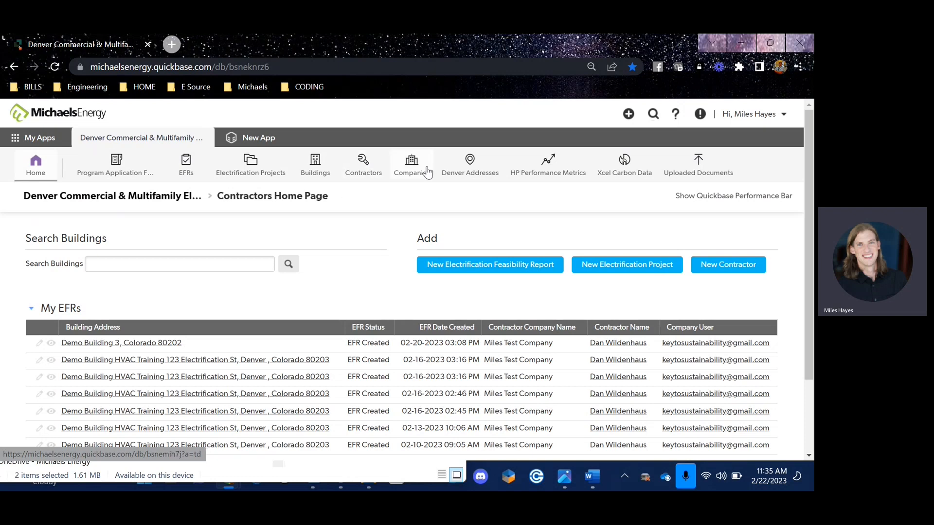
left_click(410, 165)
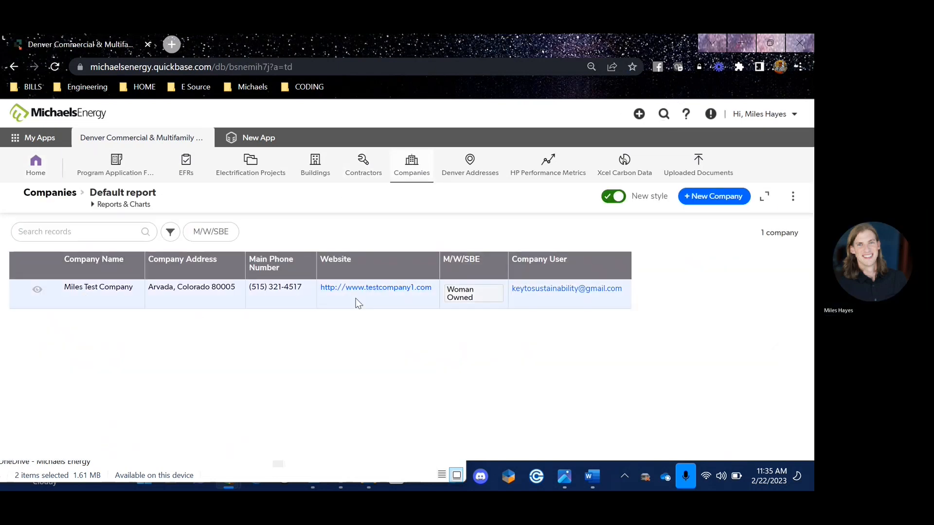
mouse_move(233, 320)
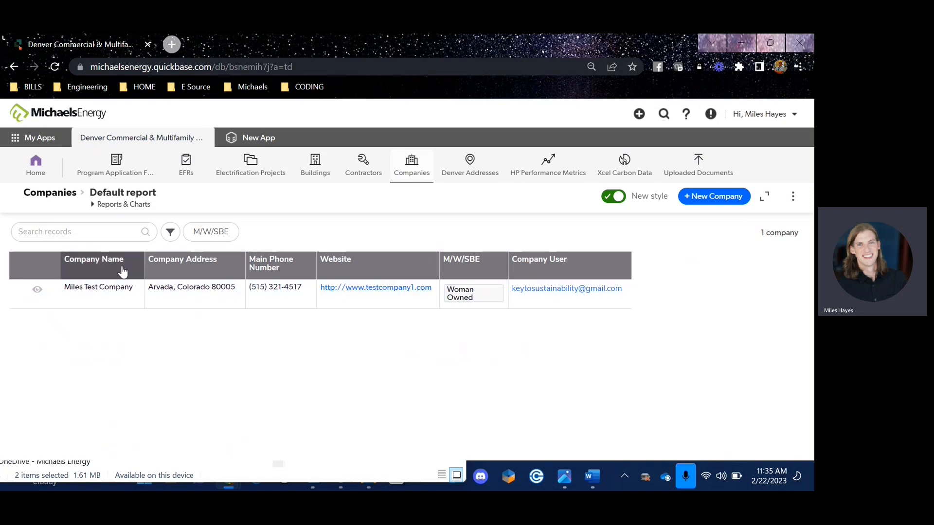
left_click(37, 289)
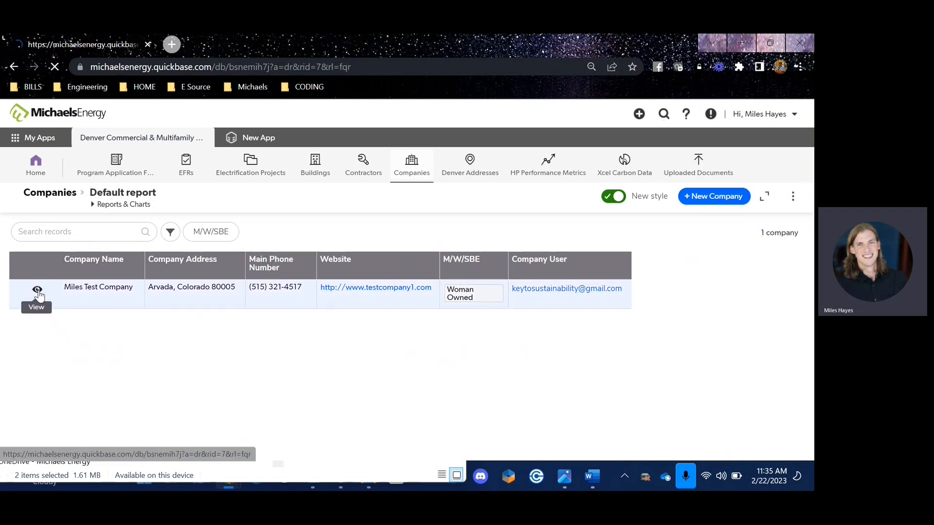
left_click(37, 287)
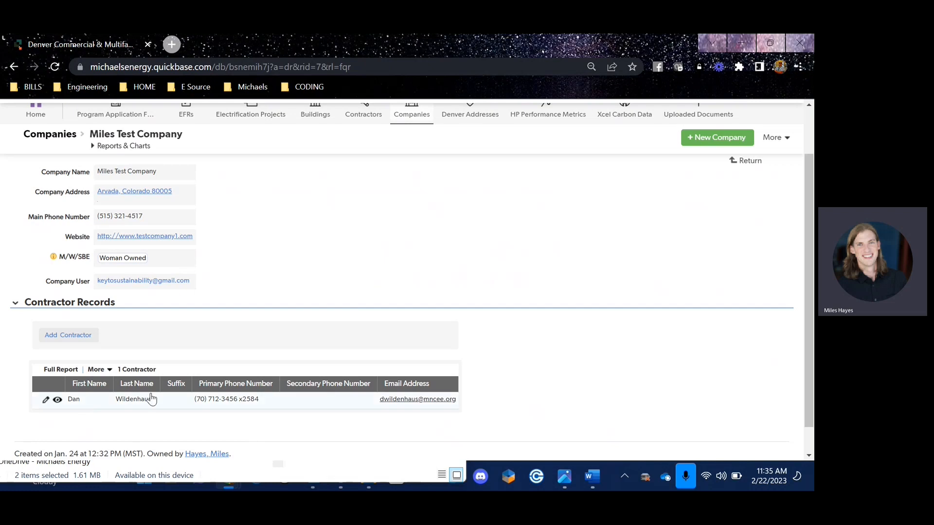
mouse_move(100, 331)
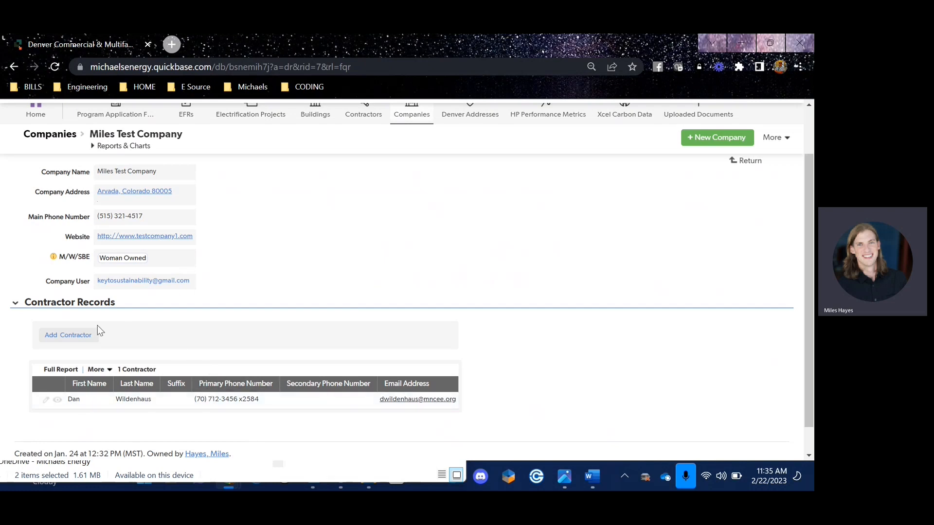
left_click(67, 334)
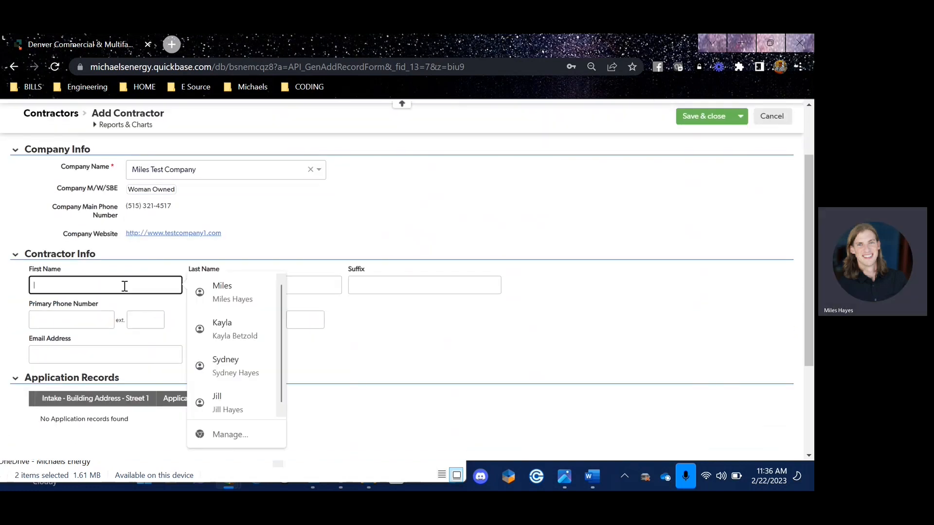
type("Mi")
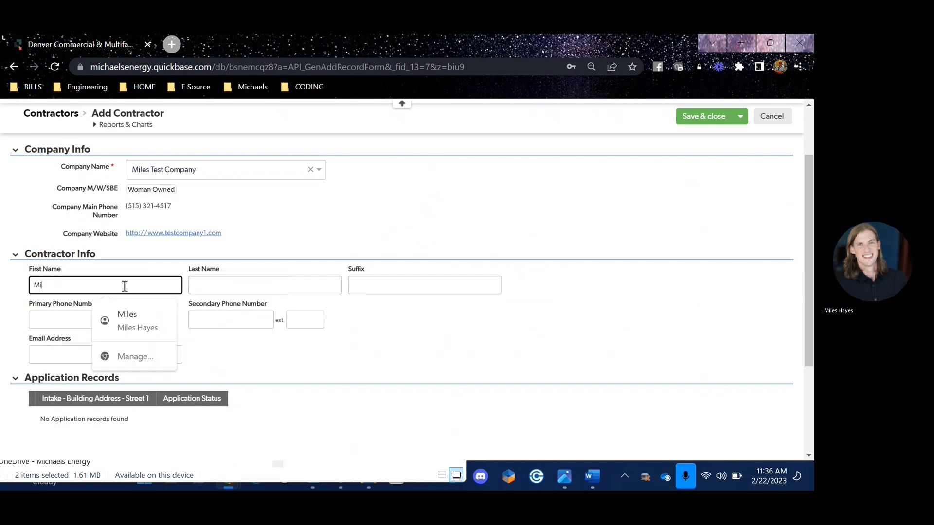
type("Sm")
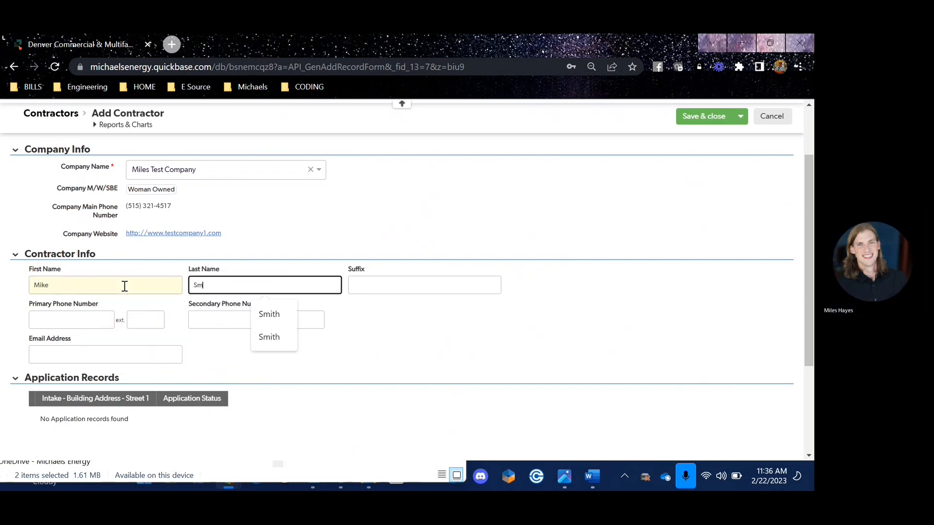
left_click(269, 315)
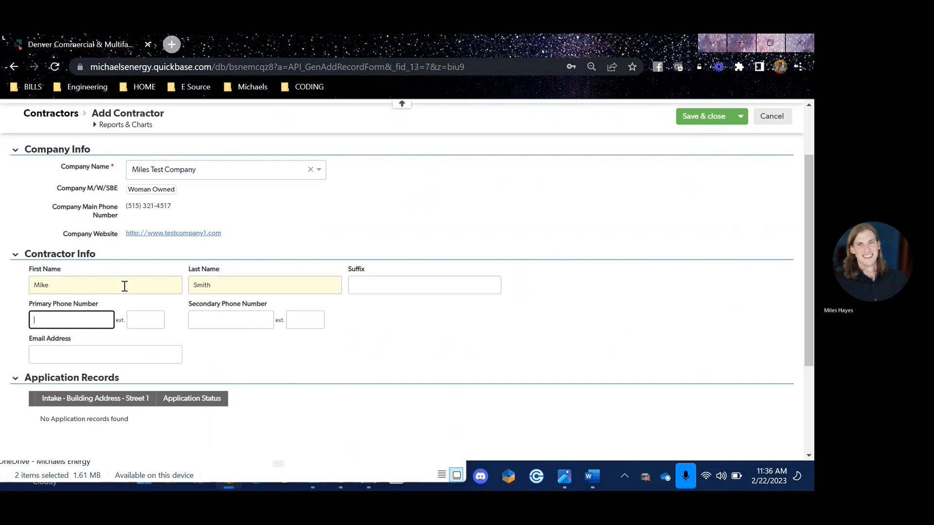
type("1234567")
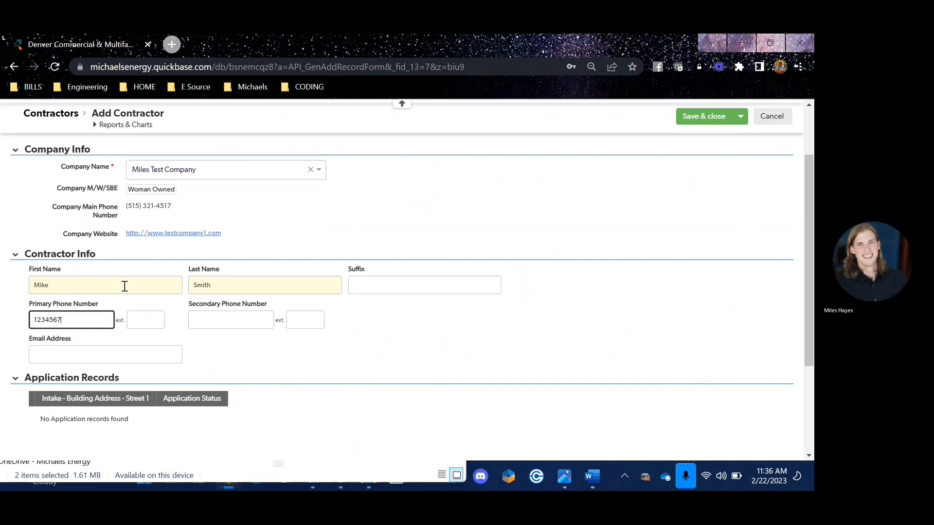
type("mikesmith@fake.com")
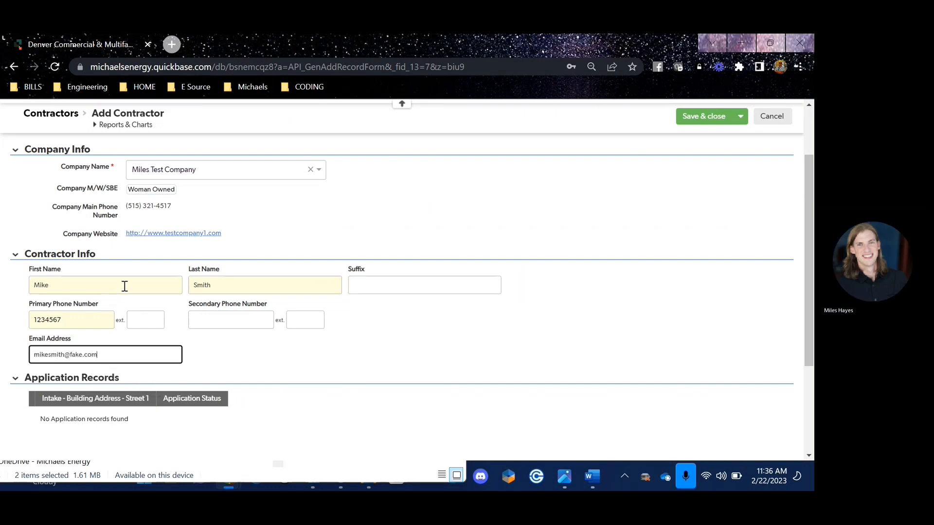
scroll("down", 3)
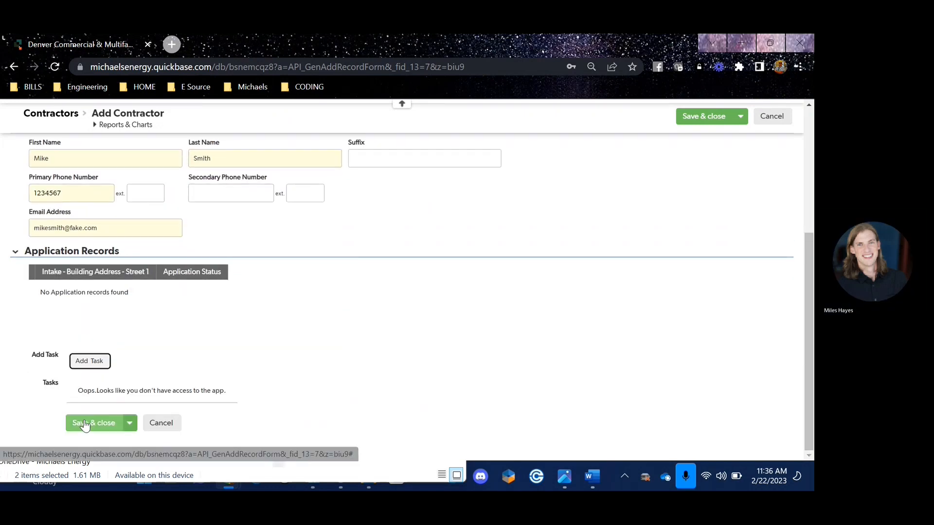
left_click(93, 423)
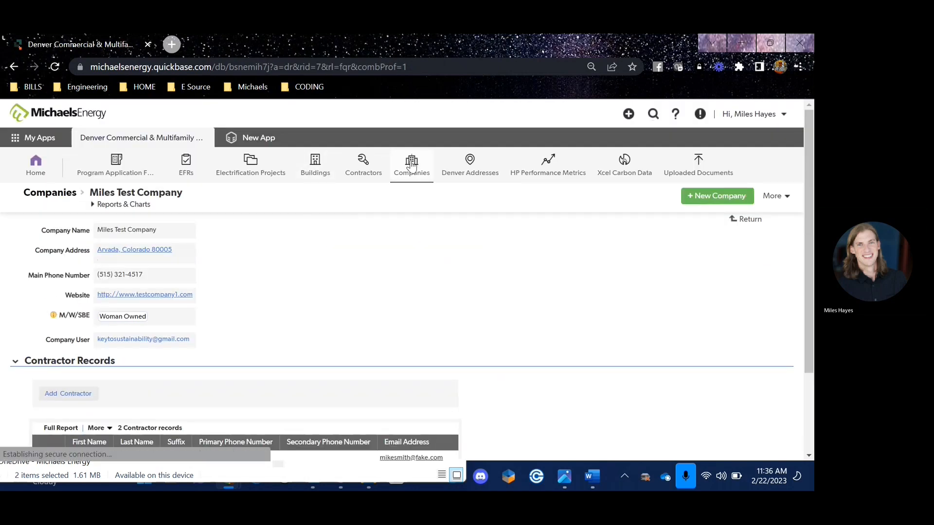
Reopen Miles Test Company to confirm Mike Smith is listed, then go to the Buildings report.
left_click(411, 165)
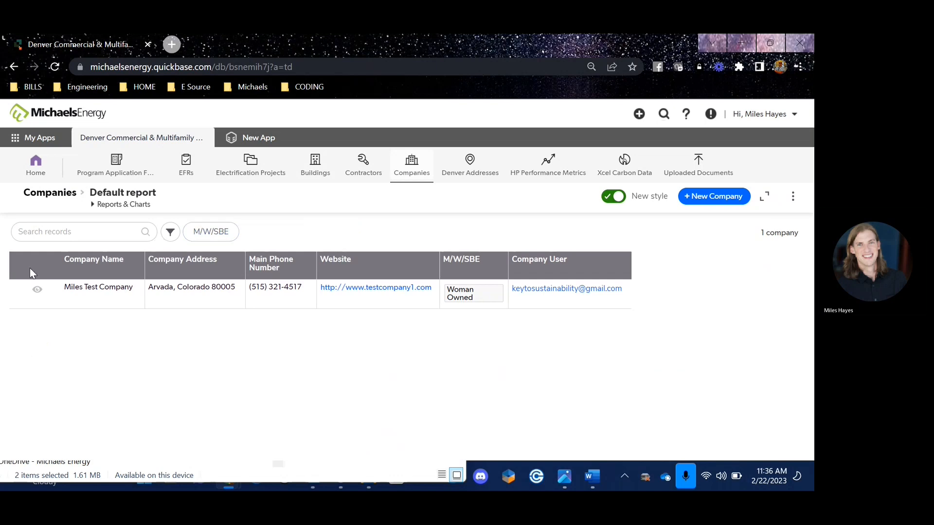
left_click(37, 290)
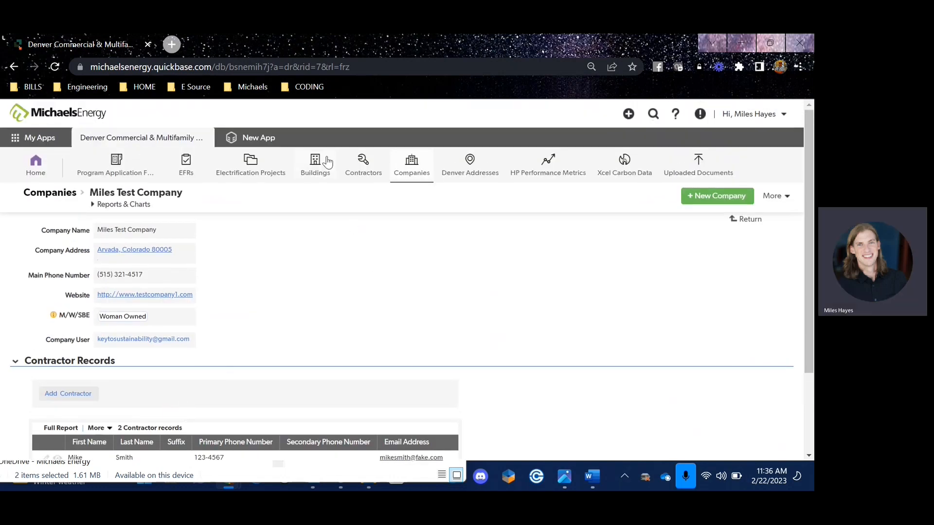
left_click(314, 165)
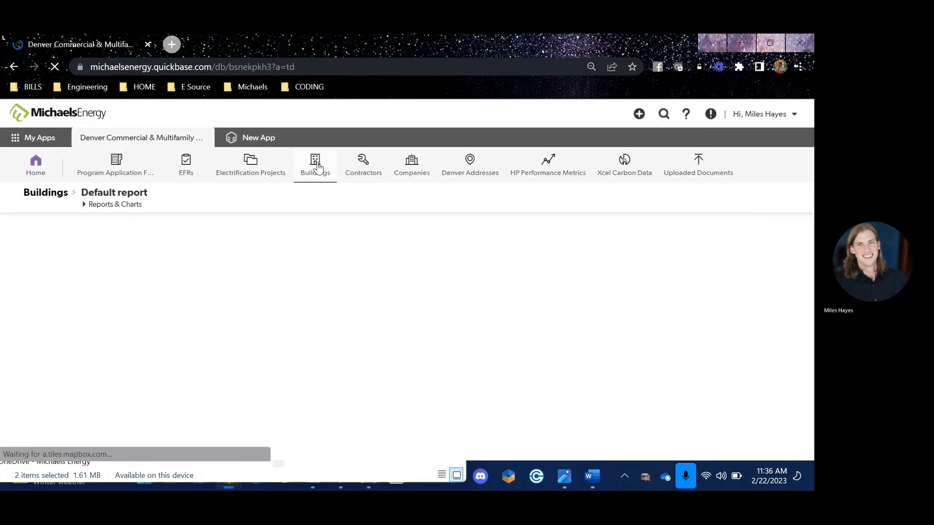
Filter the Buildings report for 'Demo' and view the Demo Building 5 record.
left_click(314, 165)
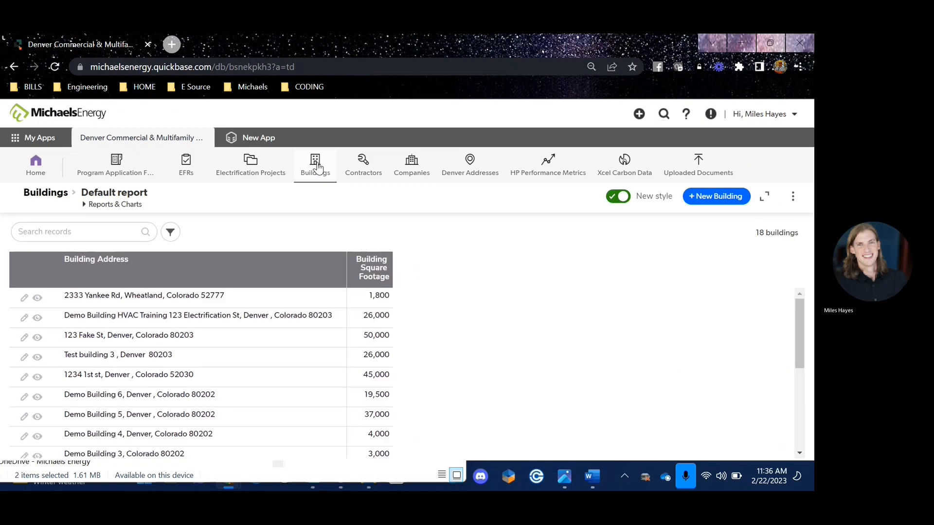
scroll("down", 3)
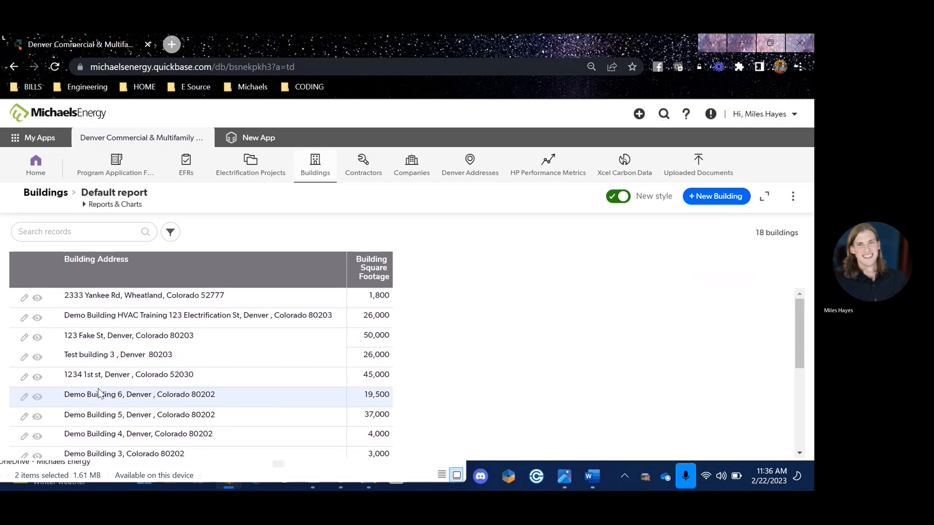
left_click(78, 232)
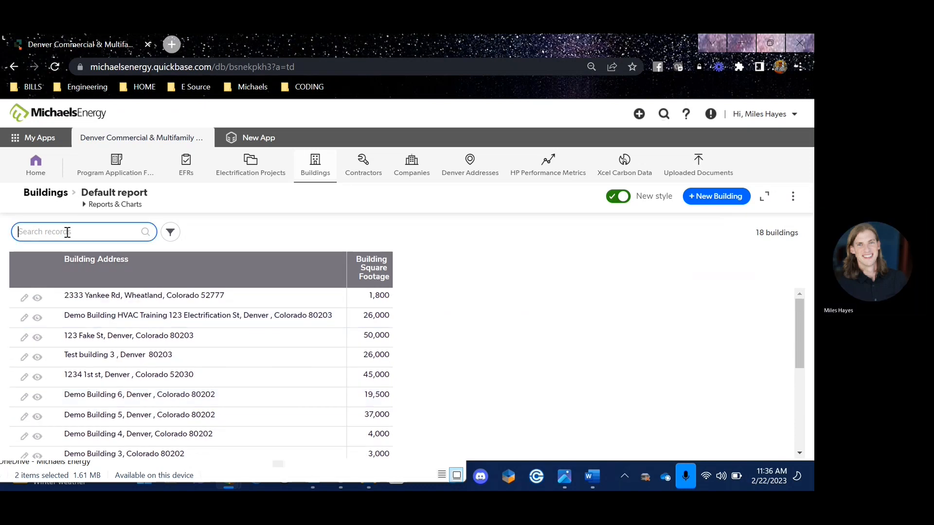
type("Demo")
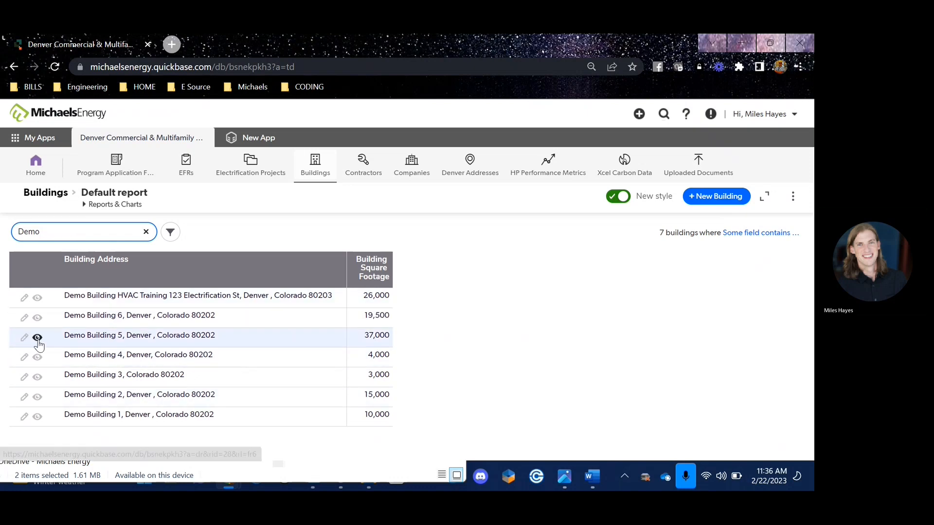
left_click(37, 338)
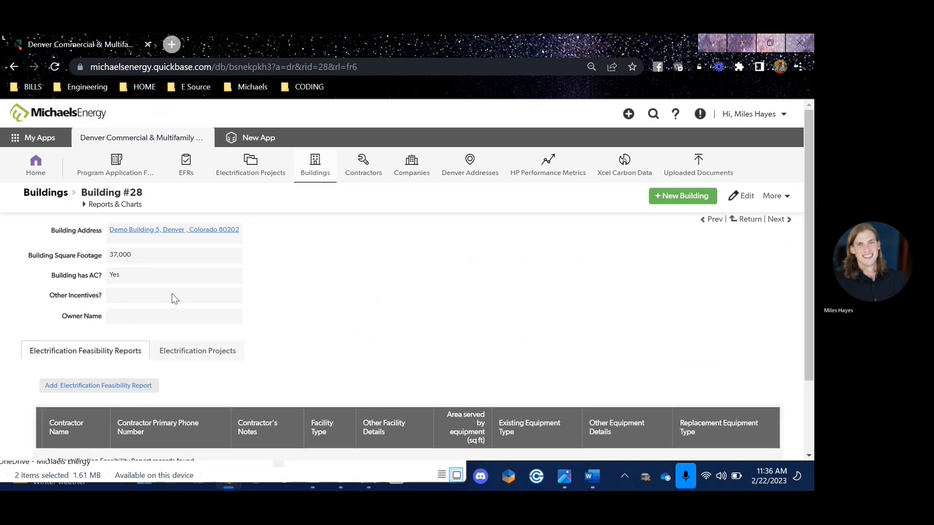
Review Demo Building 5's details and switch to the EFRs report.
scroll("down", 3)
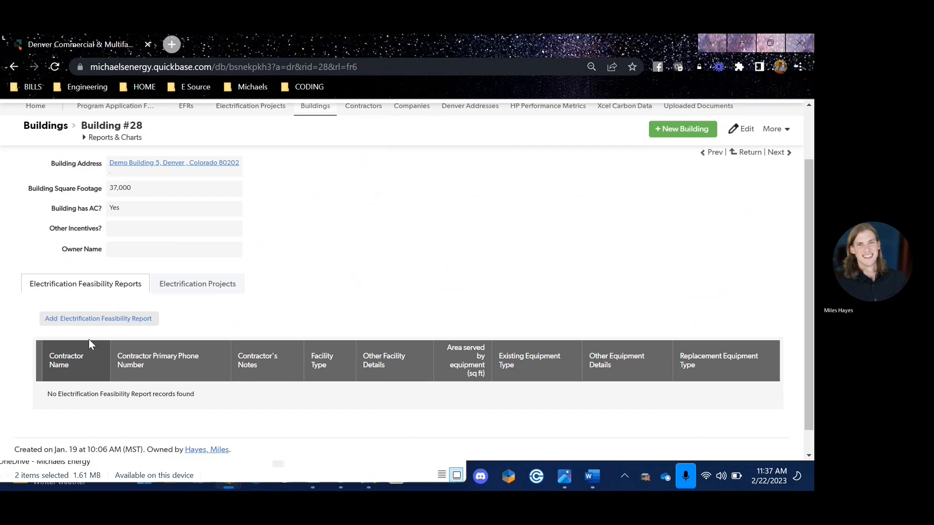
mouse_move(88, 333)
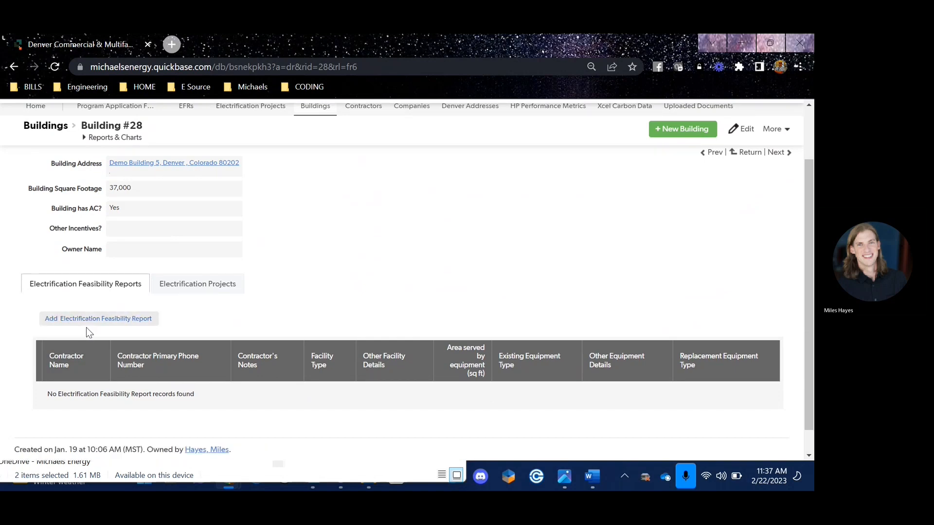
scroll("down", 3)
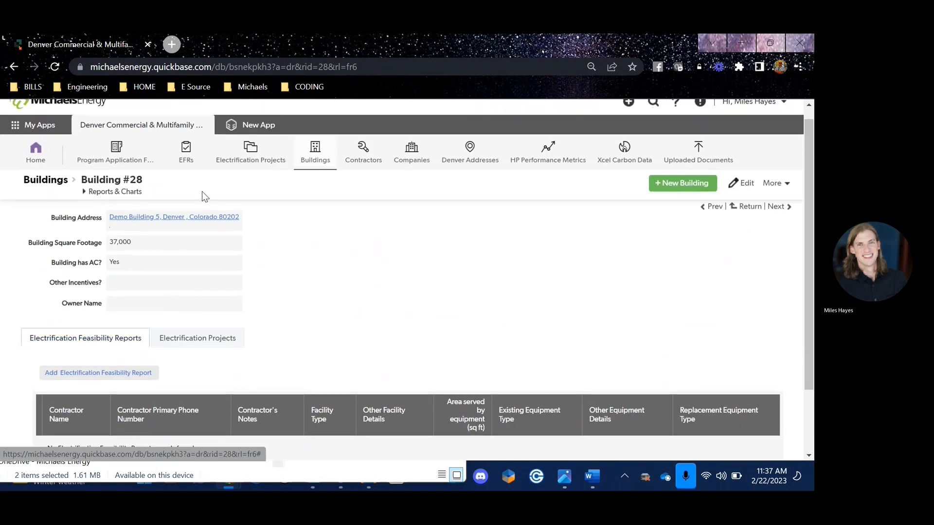
left_click(185, 151)
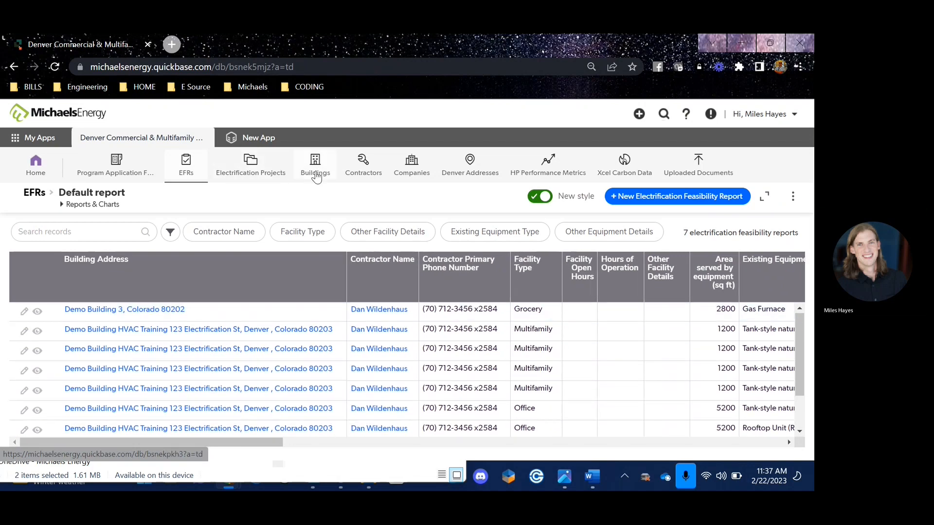
Search the Buildings report for 4576, find no records, and start a new building.
left_click(314, 165)
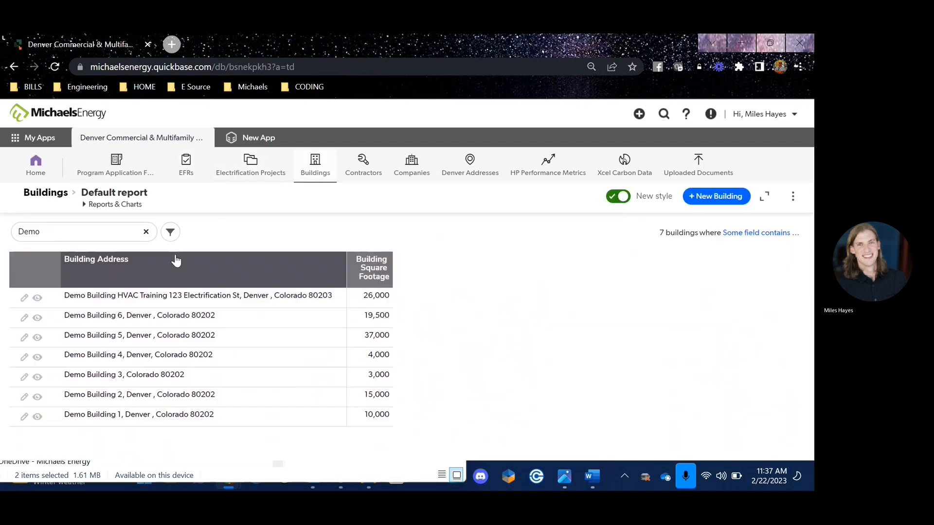
left_click(145, 231)
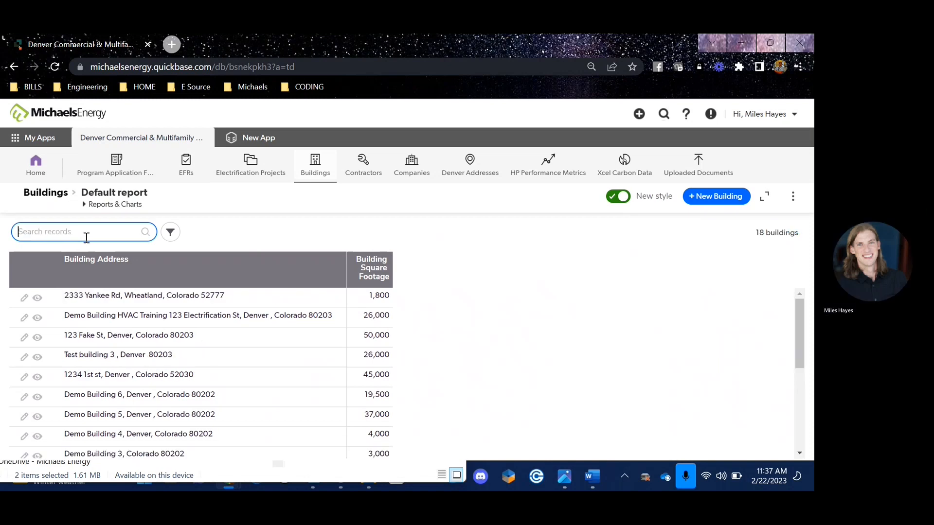
type("4576")
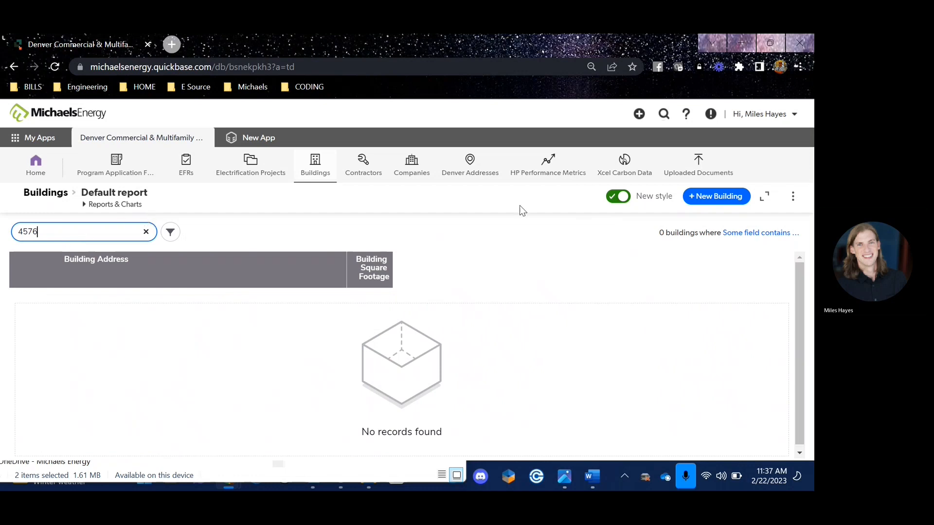
left_click(715, 195)
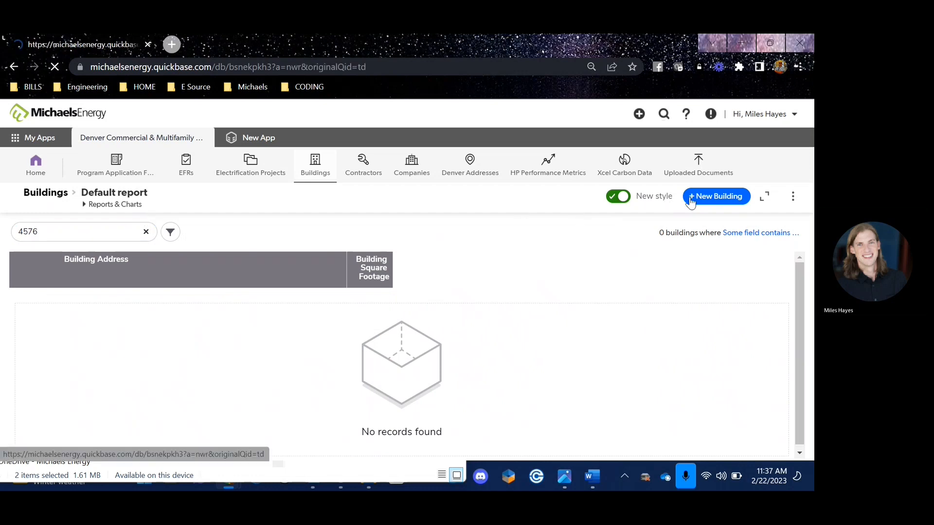
left_click(715, 195)
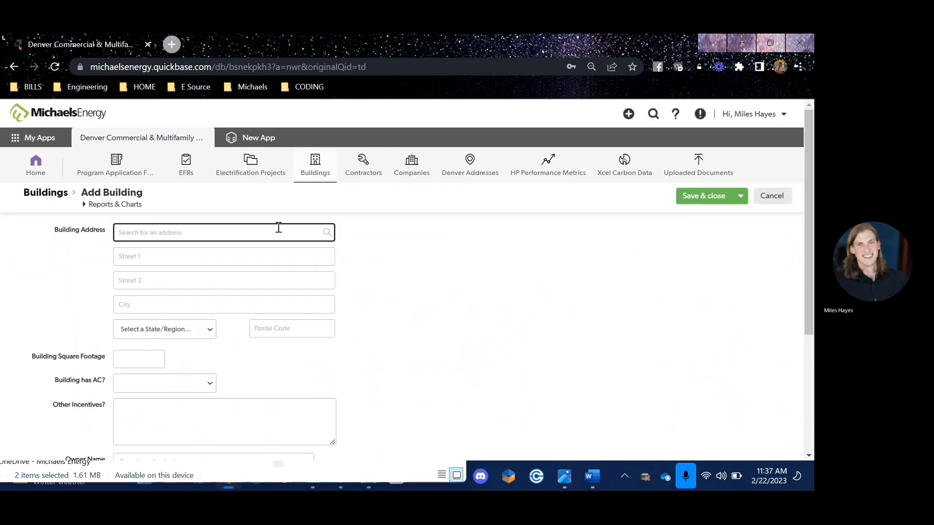
type("4")
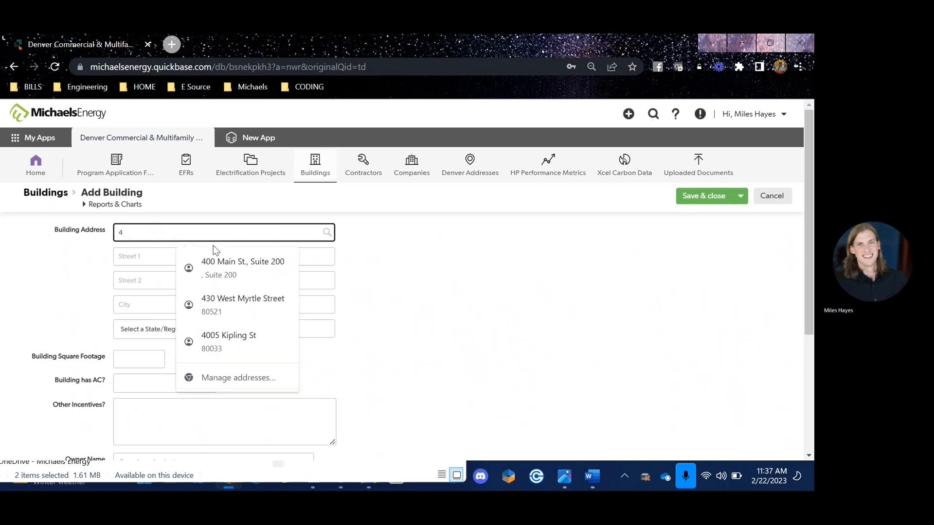
type("576")
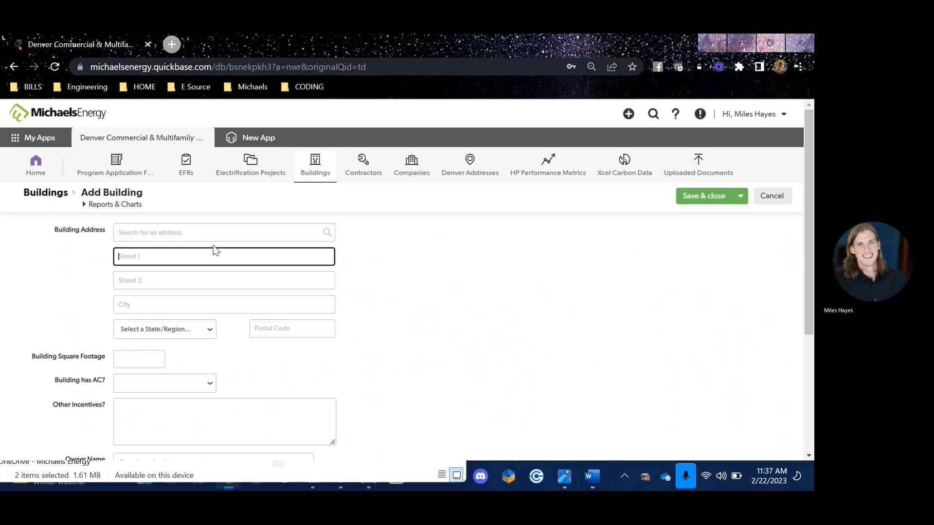
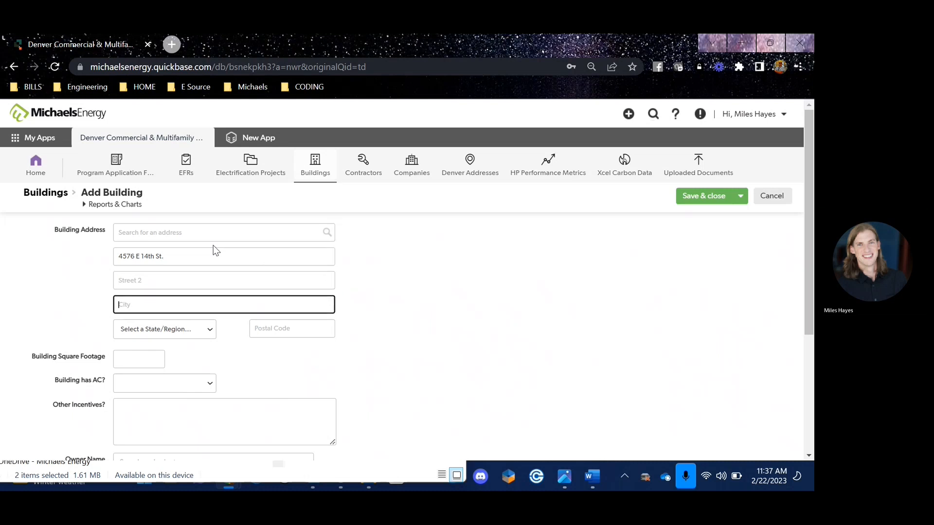
type("Denver")
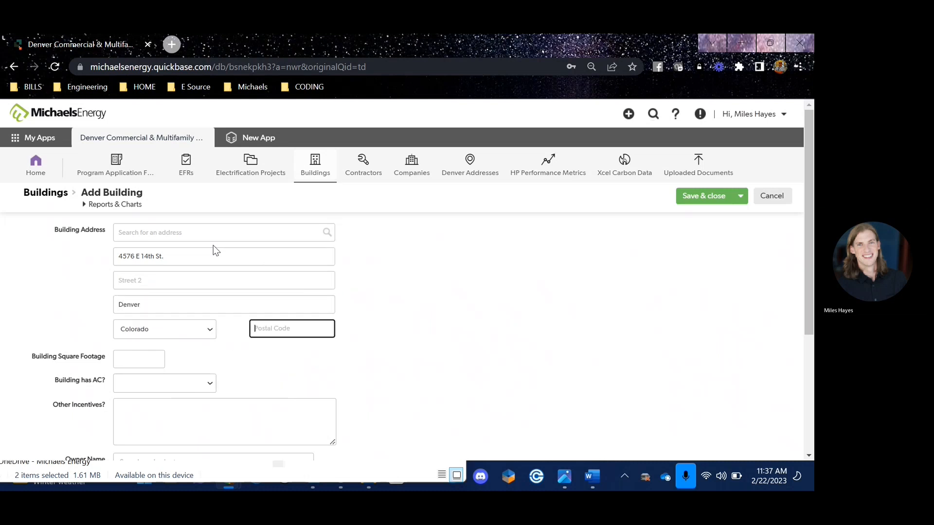
type("80")
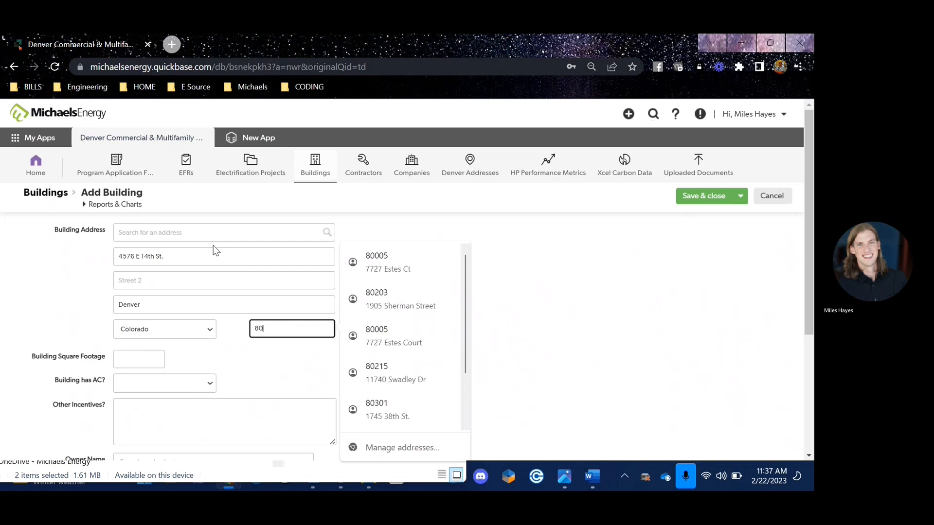
Set Building Square Footage to 126000 and Building has AC? to Yes.
left_click(400, 299)
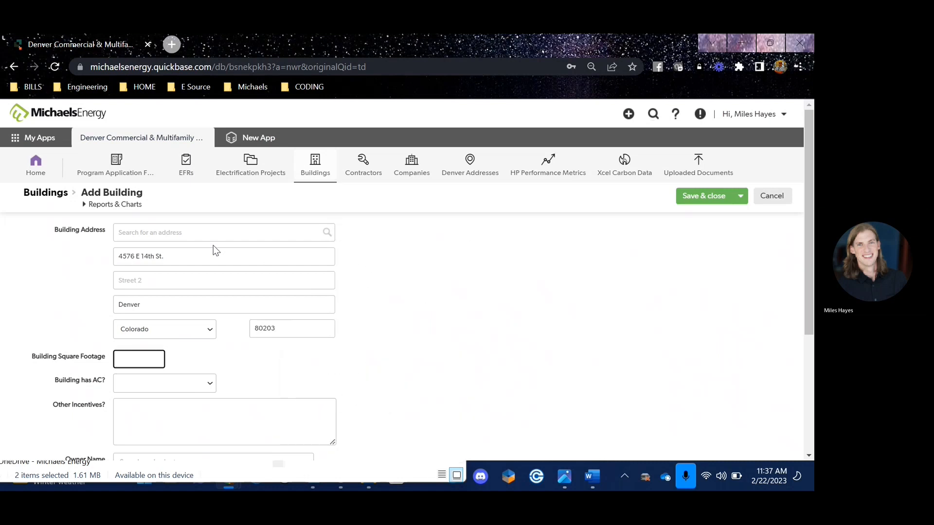
type("126000")
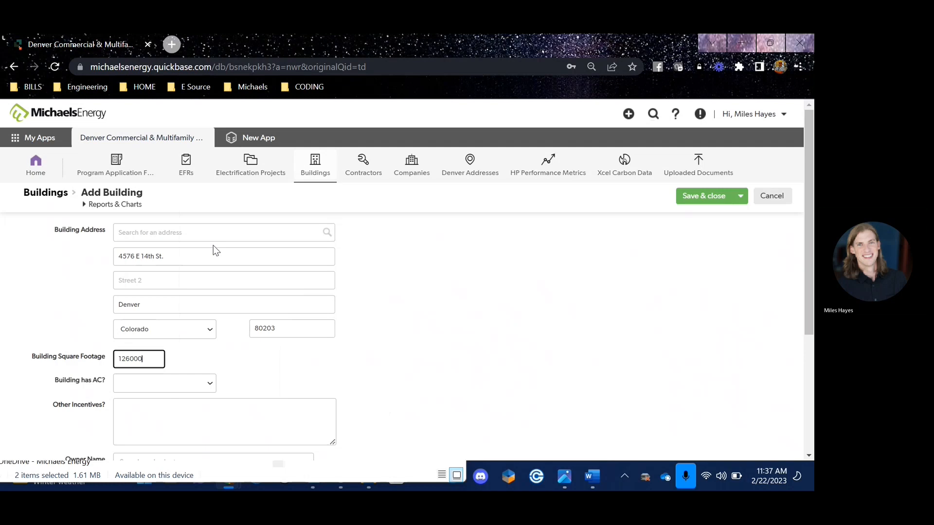
left_click(163, 383)
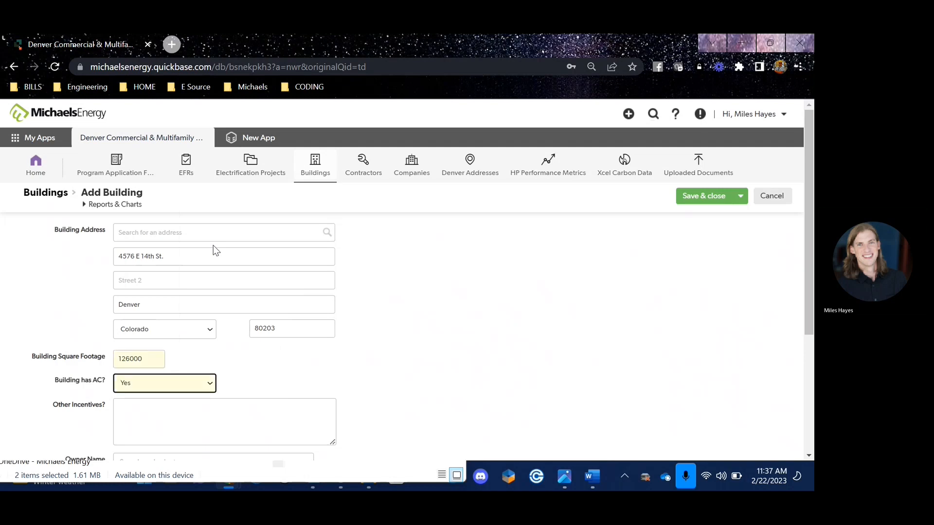
Choose Create a new owner from the Owner Name dropdown, triggering a pop-up blocker notice.
scroll("down", 3)
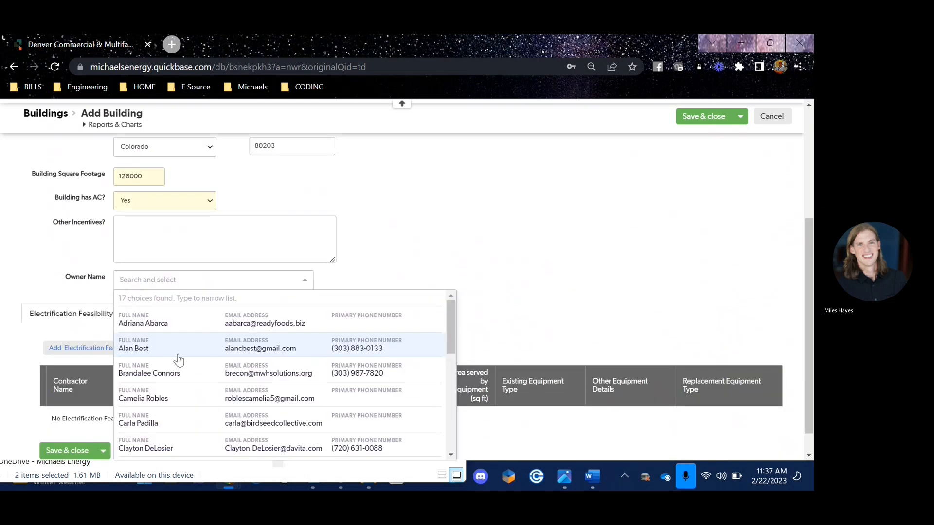
mouse_move(173, 369)
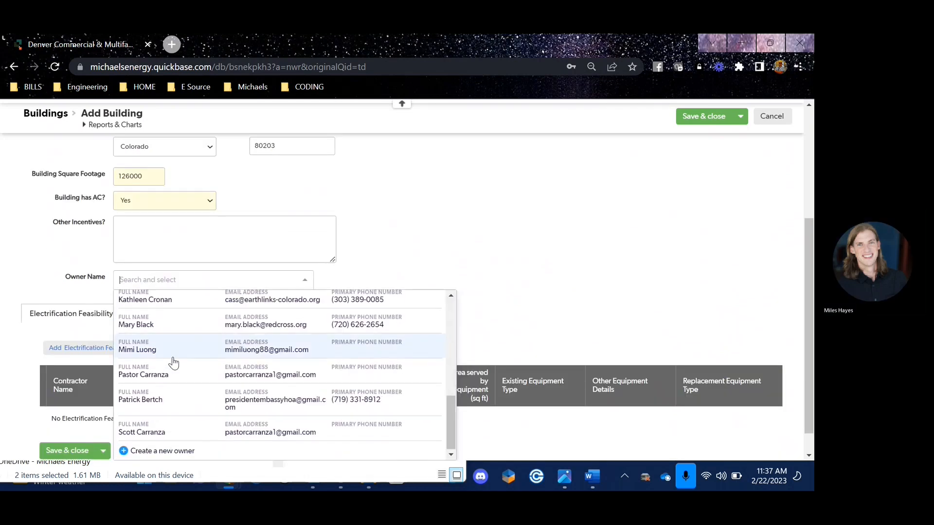
mouse_move(141, 450)
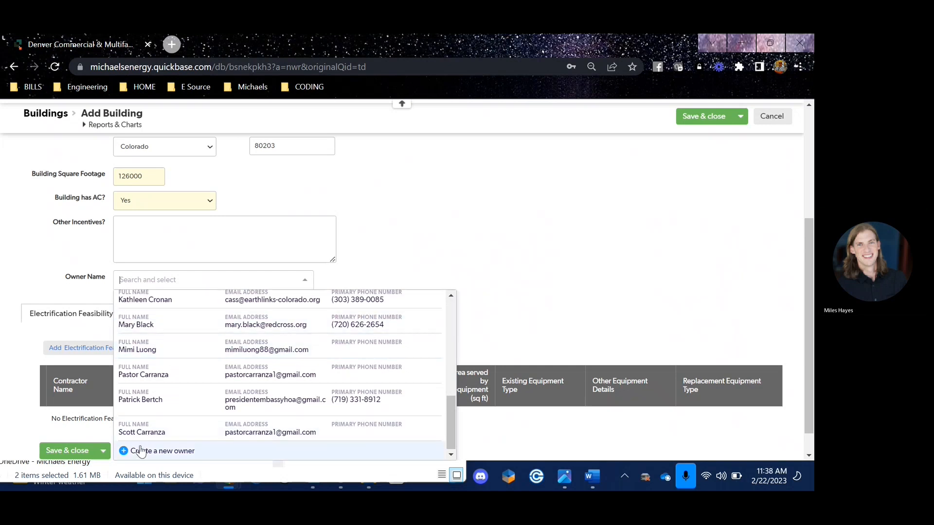
left_click(163, 450)
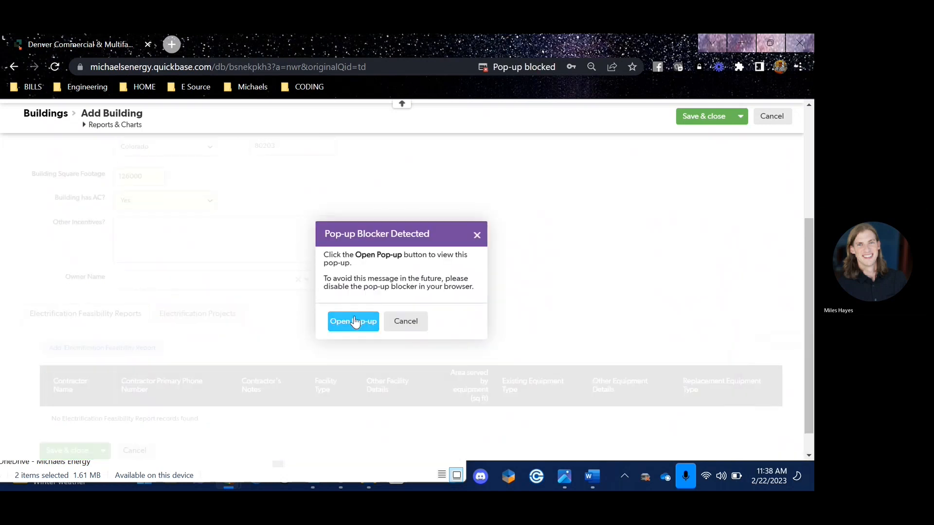
left_click(352, 321)
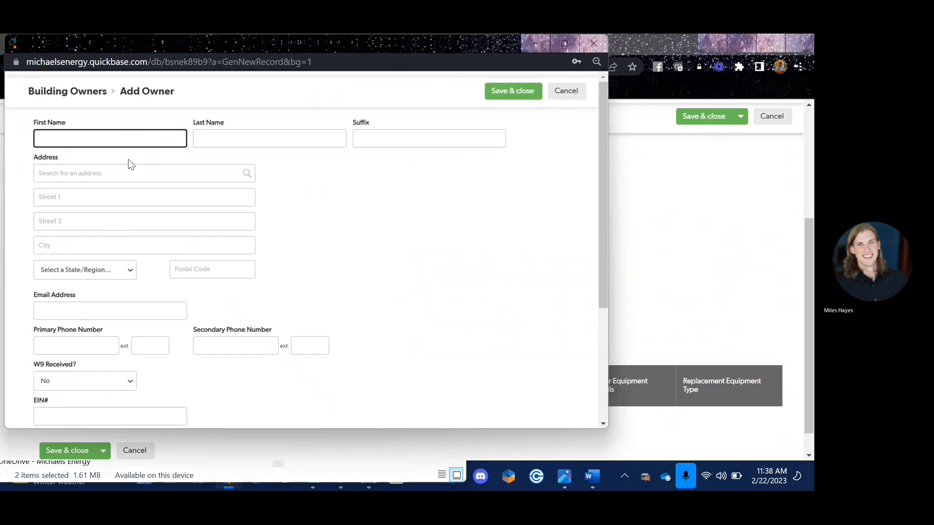
type("Cr")
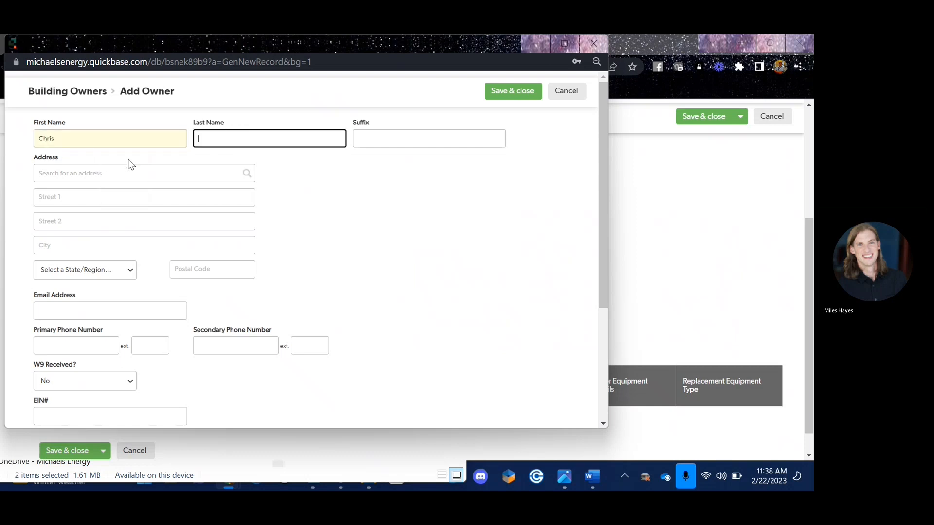
type("Smith")
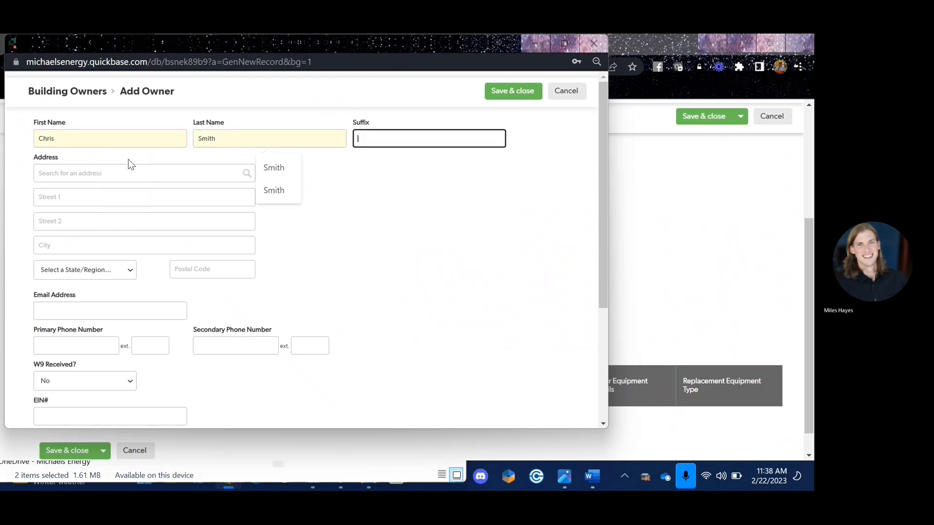
left_click(144, 198)
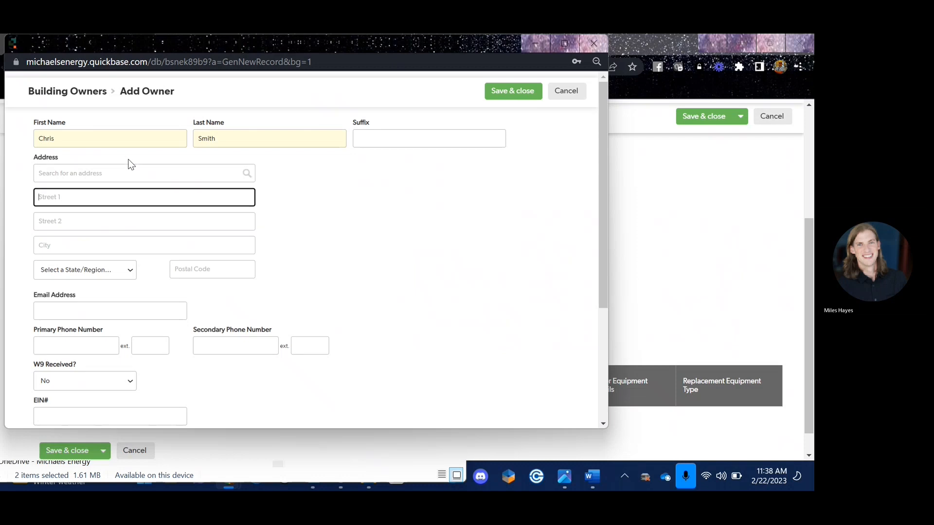
type("456")
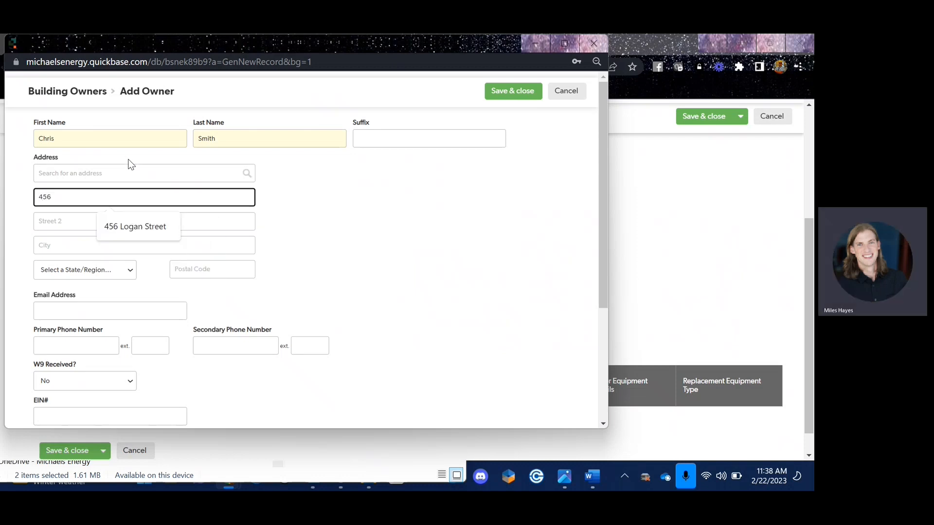
type("2")
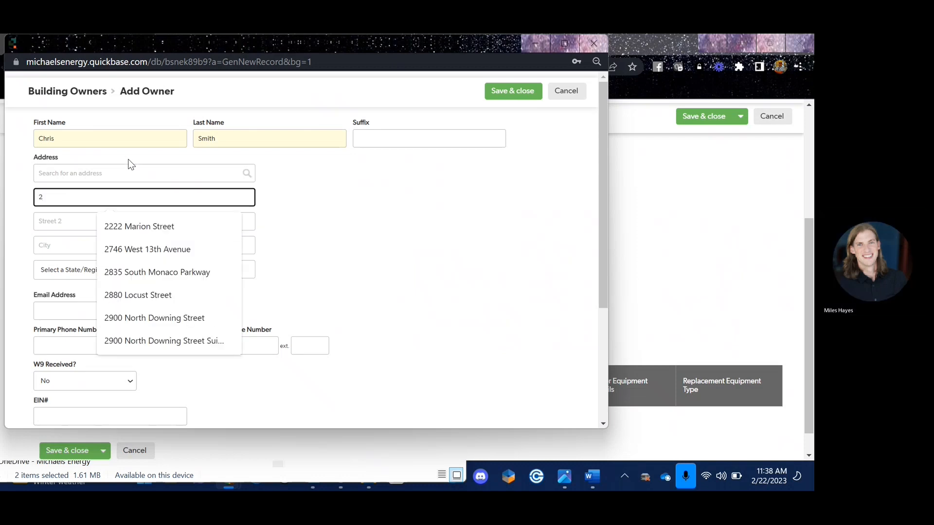
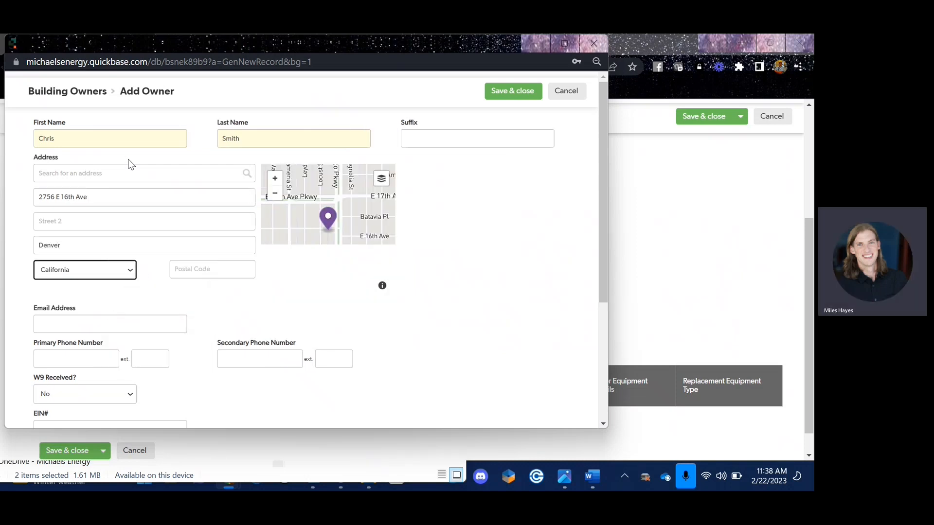
type("80203")
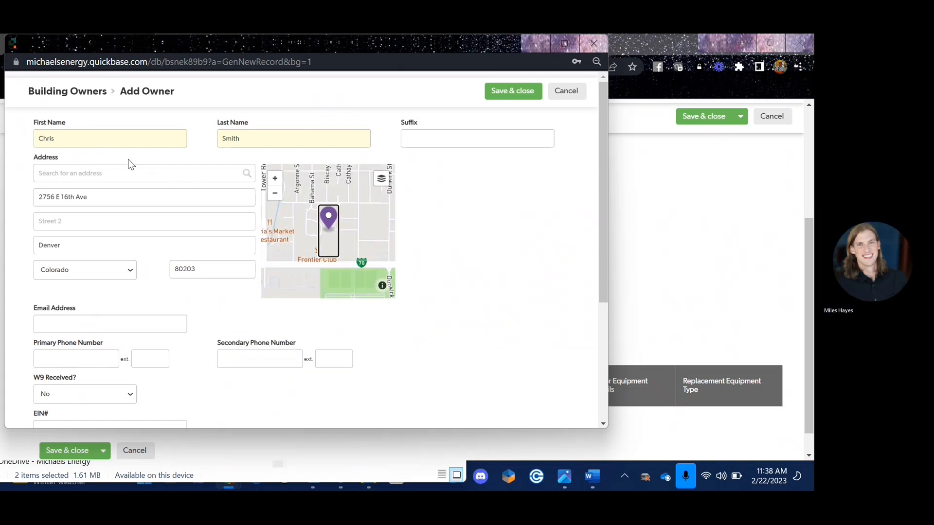
left_click(110, 323)
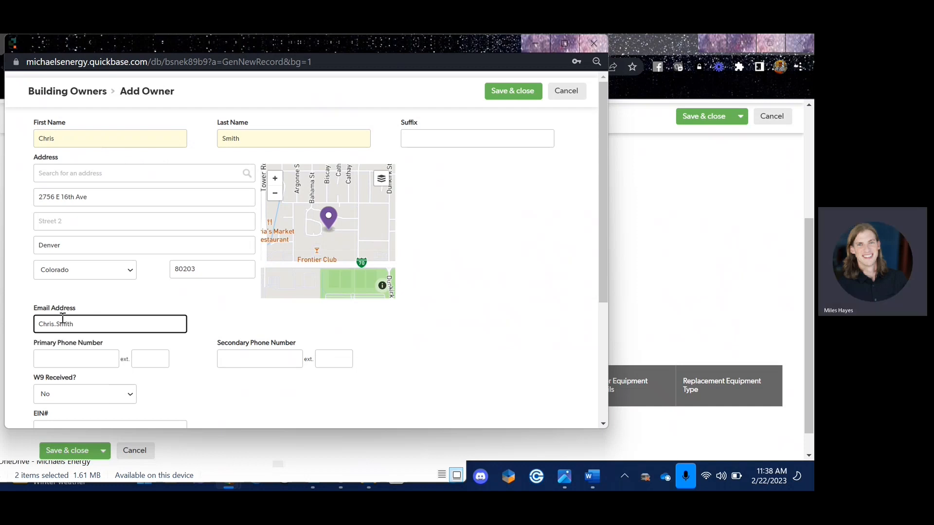
type("@abc.com")
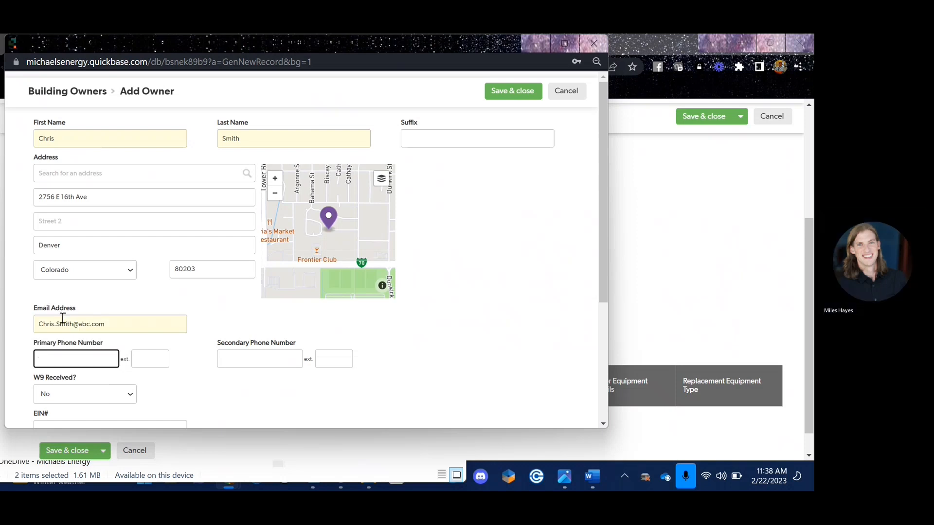
type("4356643")
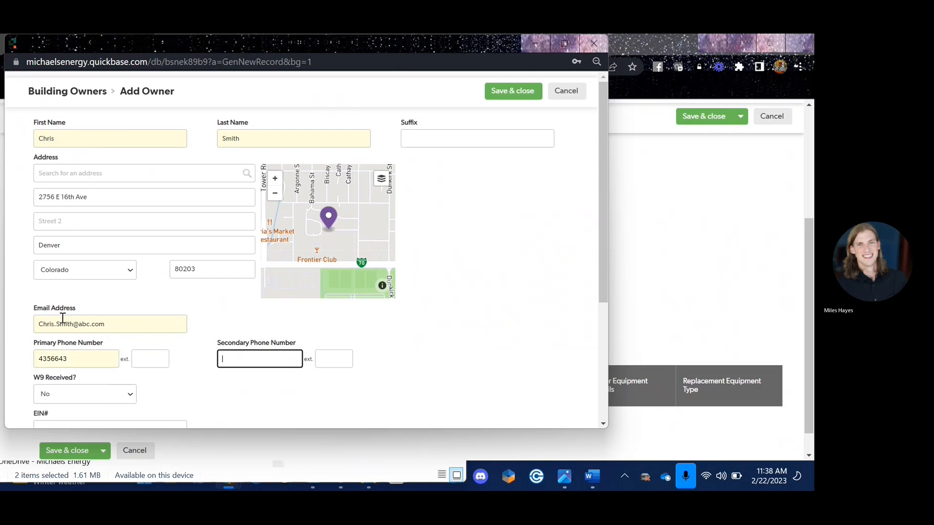
scroll("down", 3)
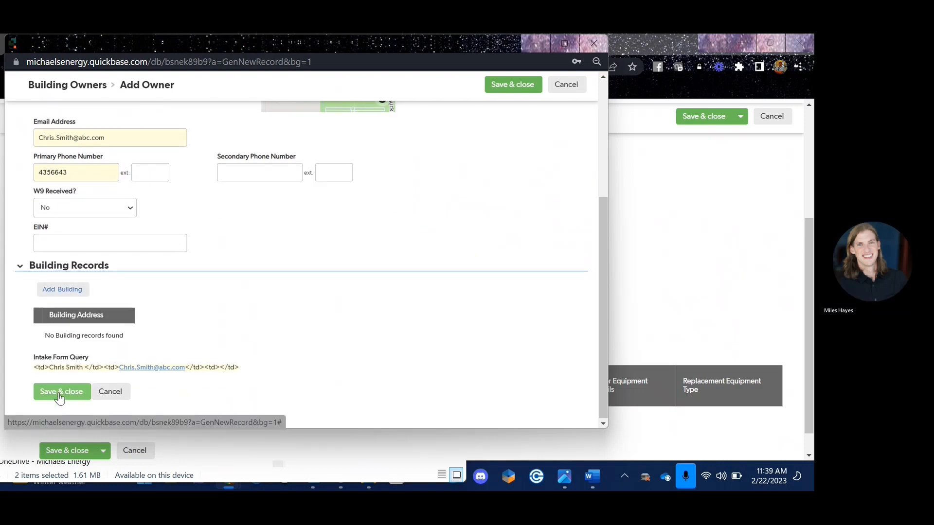
left_click(60, 391)
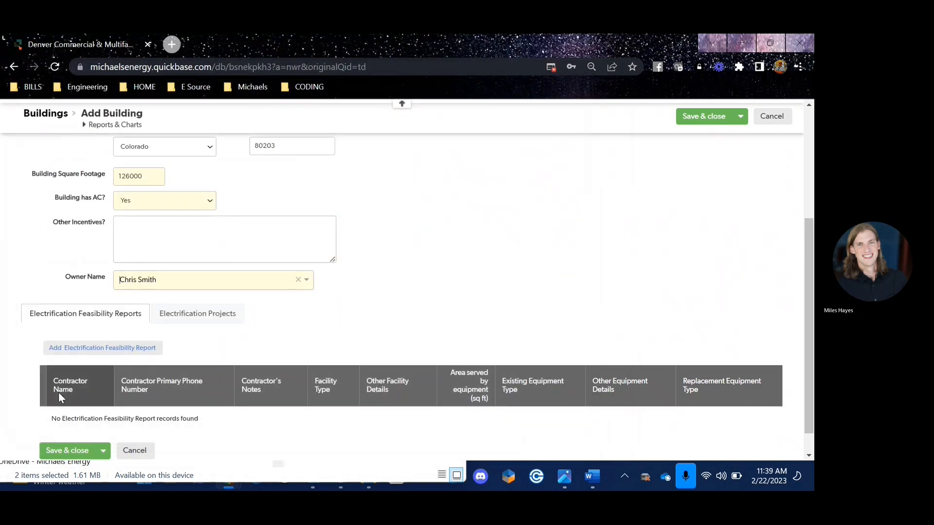
left_click(703, 116)
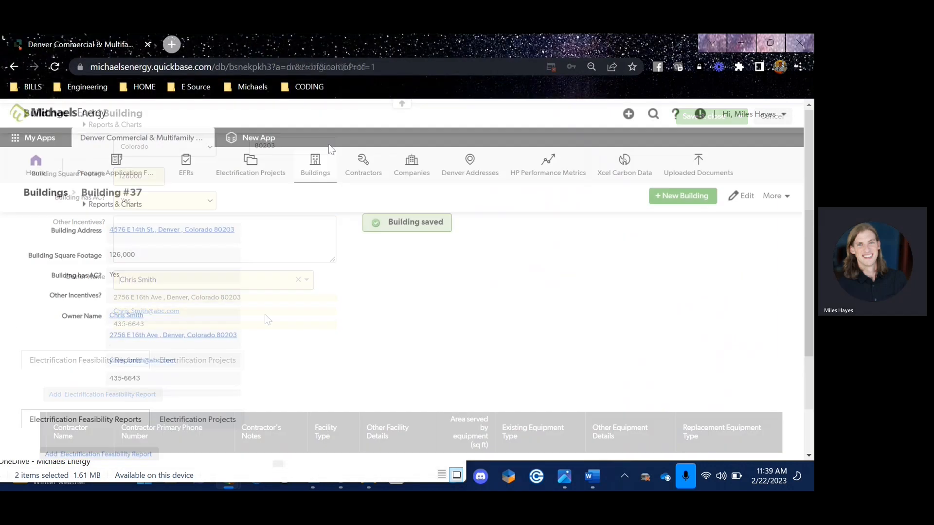
left_click(314, 163)
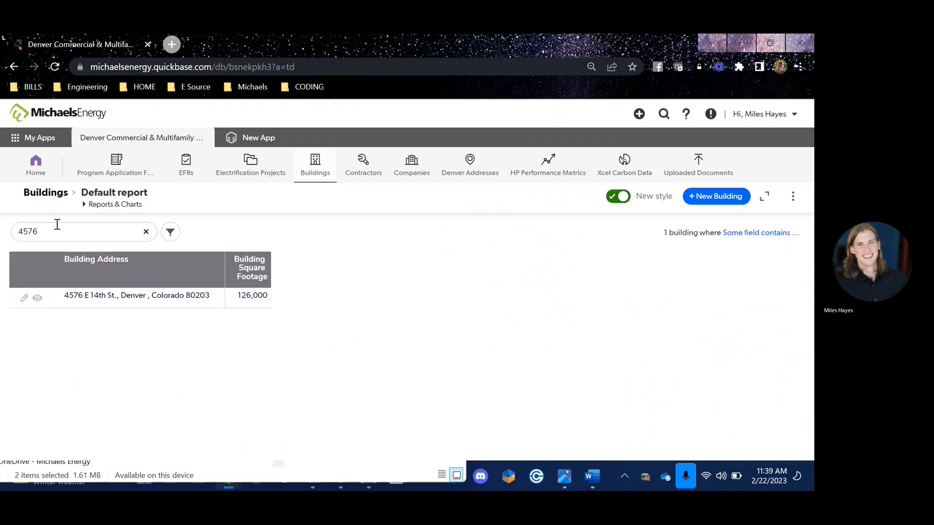
left_click(145, 232)
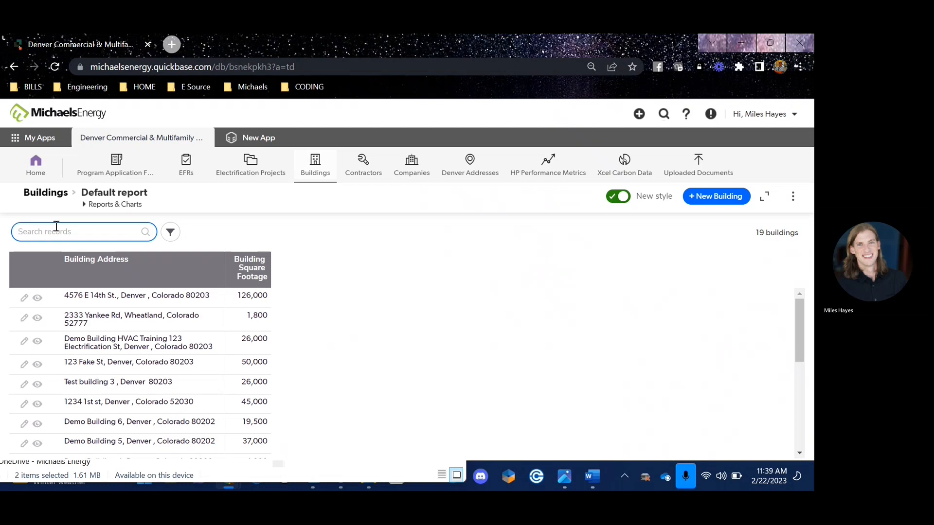
type("45")
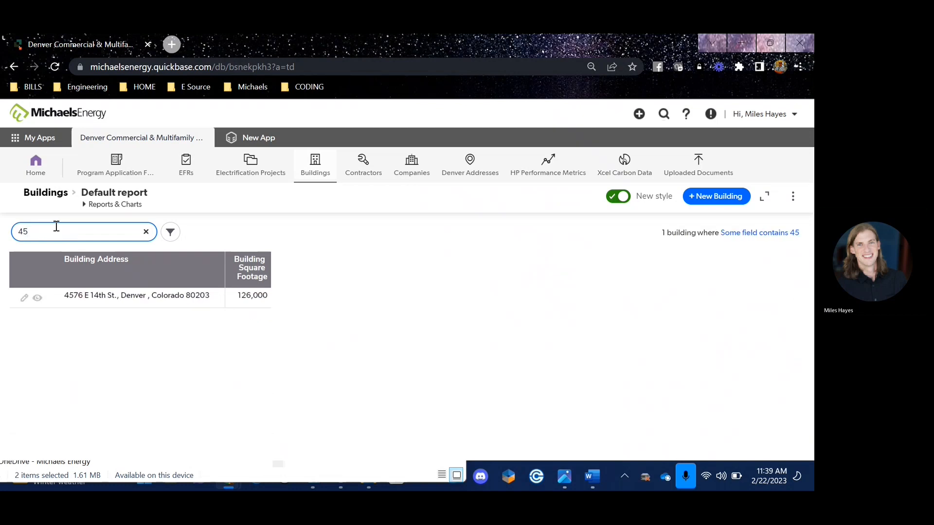
left_click(37, 298)
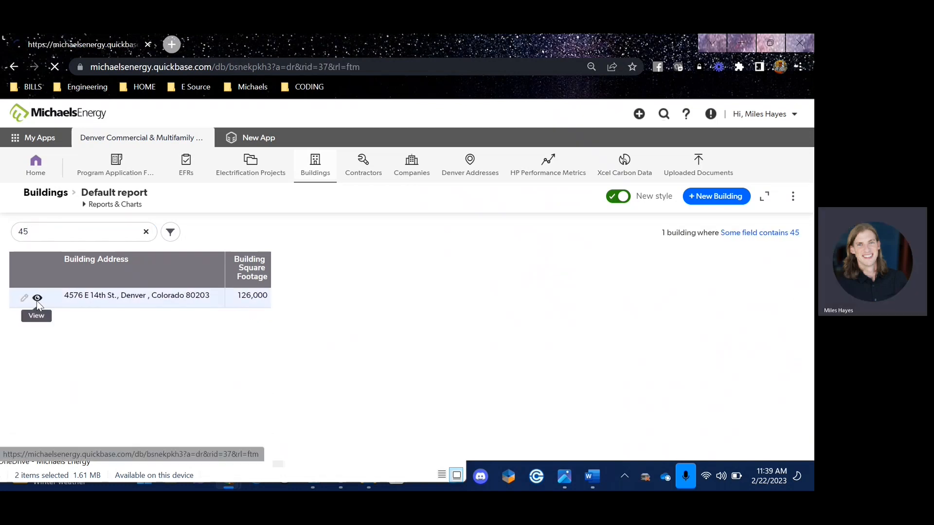
left_click(37, 298)
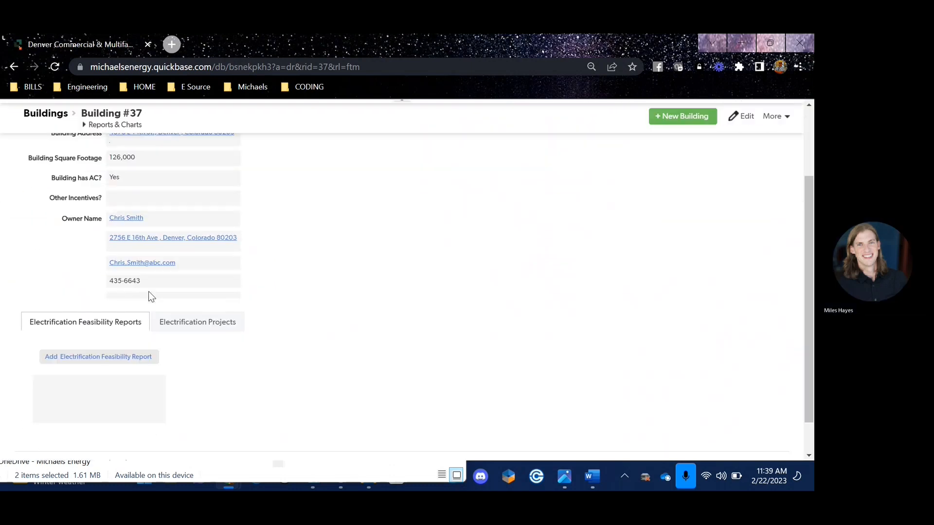
scroll("down", 3)
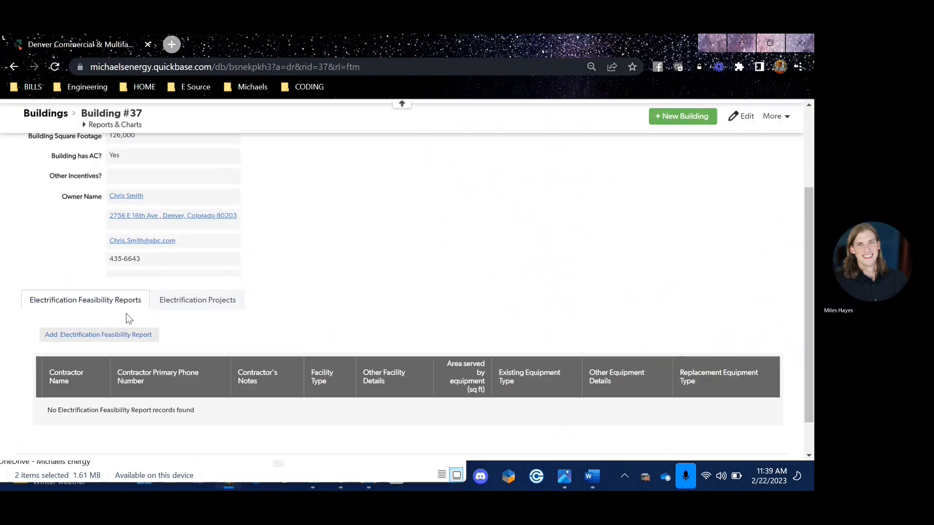